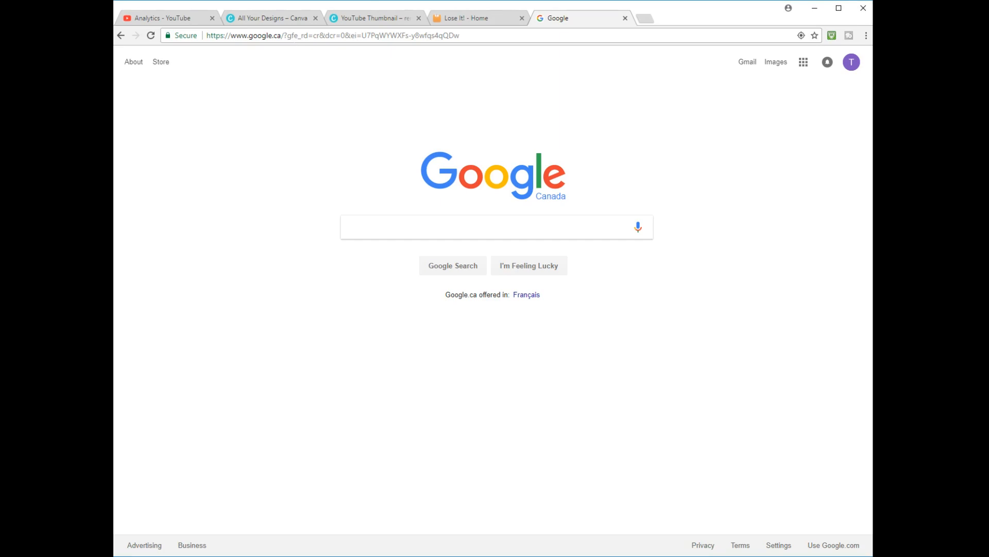
- Go to editphotosforfree.com and choose its Background Remover feature
text(ED)
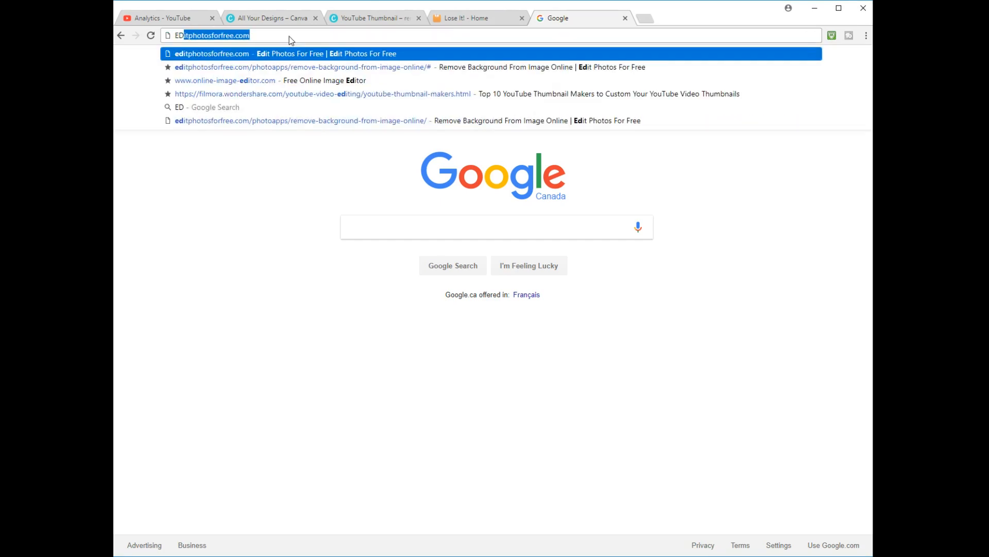
key(Enter)
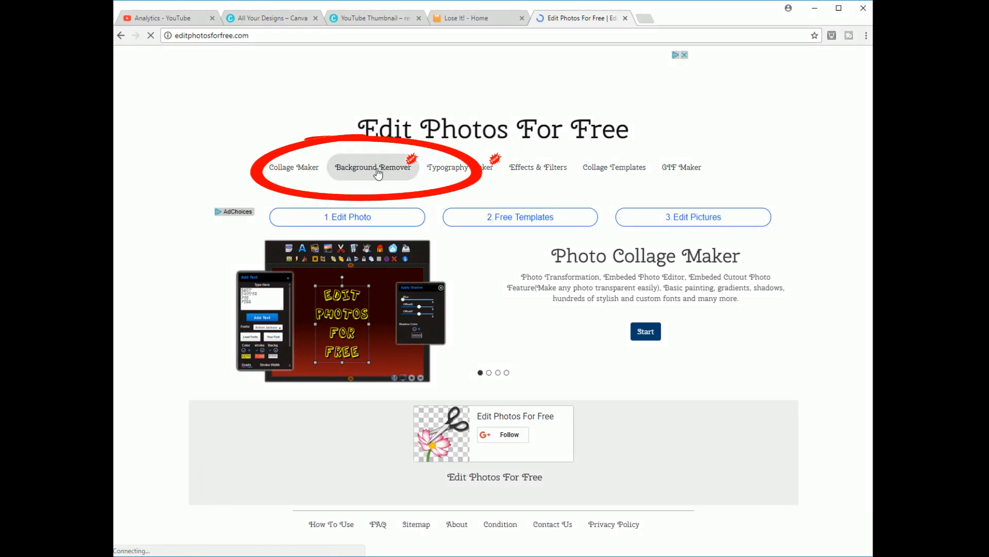
click(373, 167)
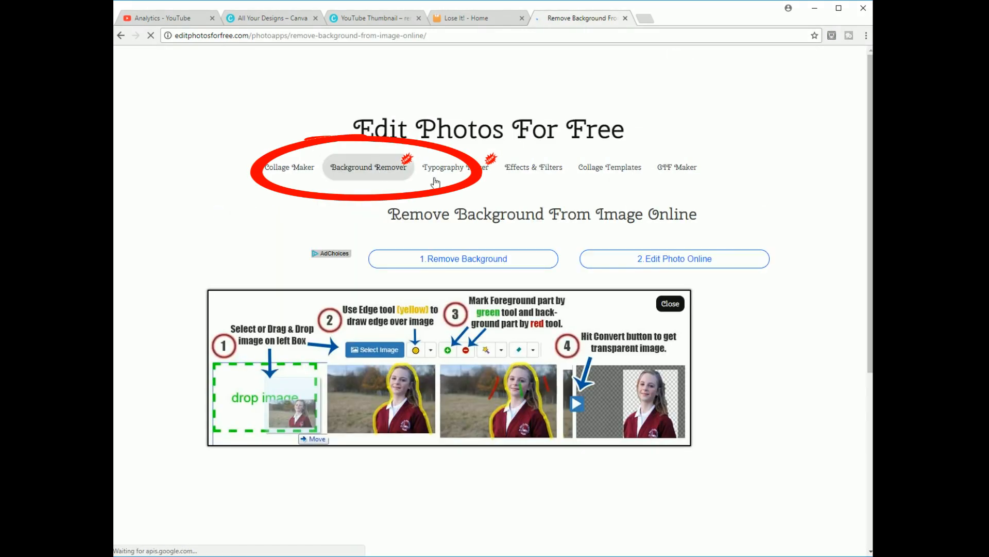
- Scroll down the page to the empty editor area awaiting an image
scroll(down, 3)
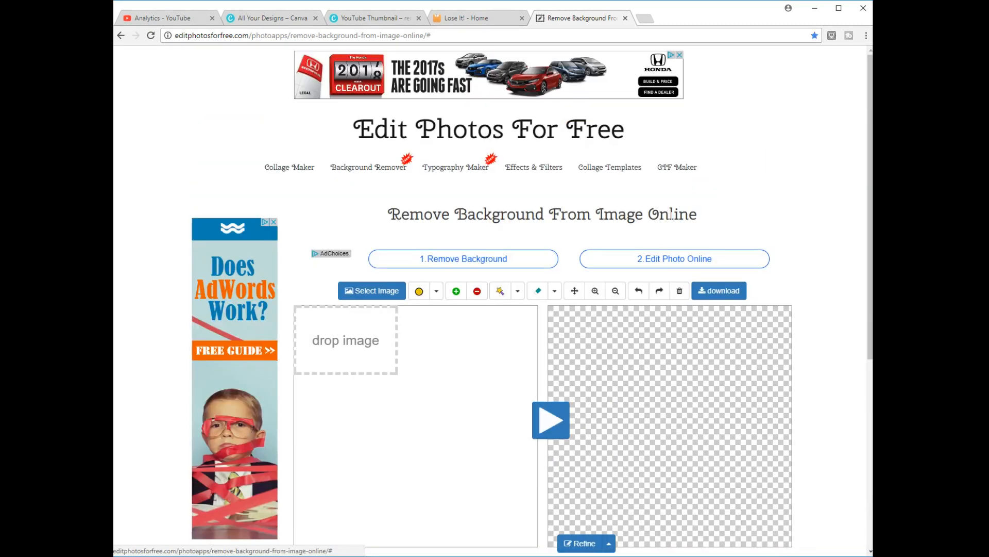
scroll(down, 3)
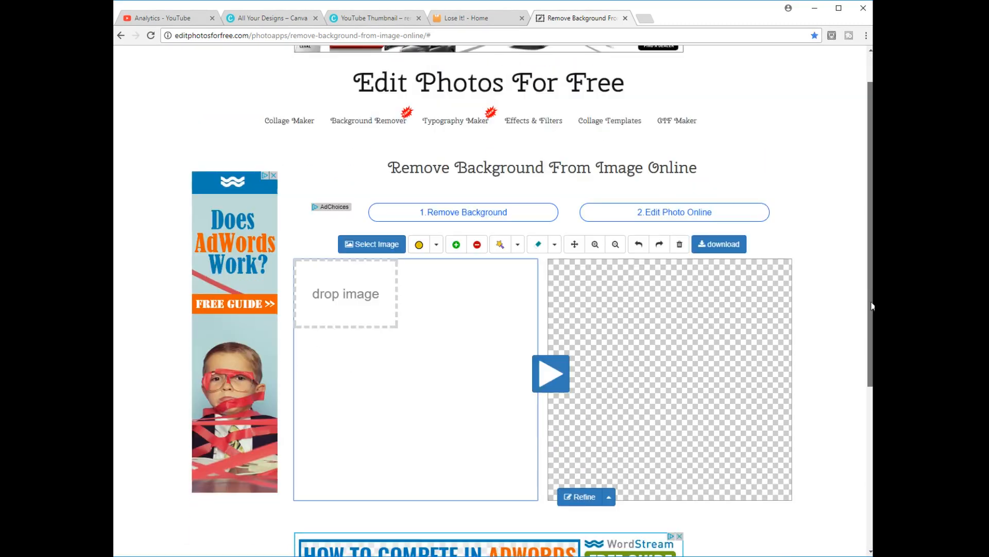
scroll(down, 3)
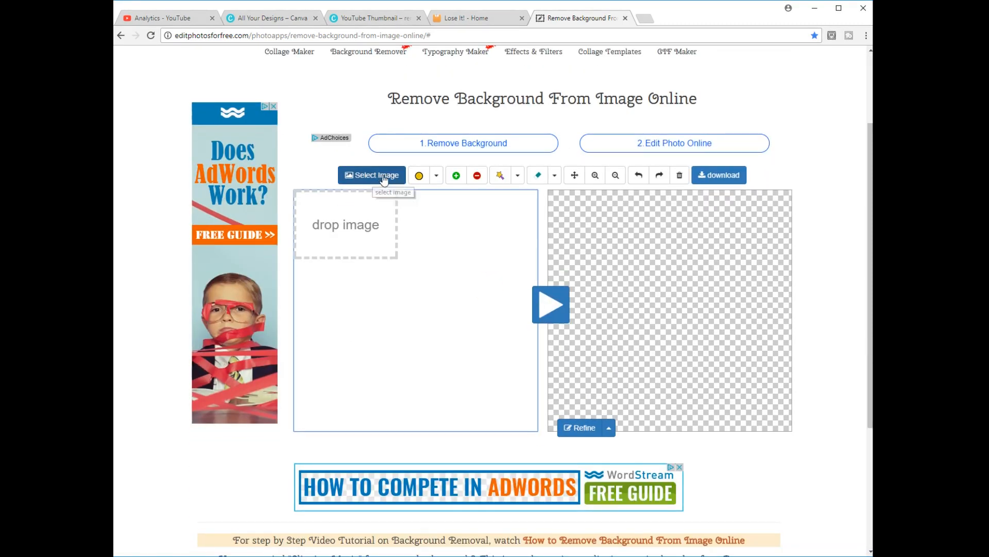
- Load the photo of the man (IMG_1952) into the background remover editor
click(372, 176)
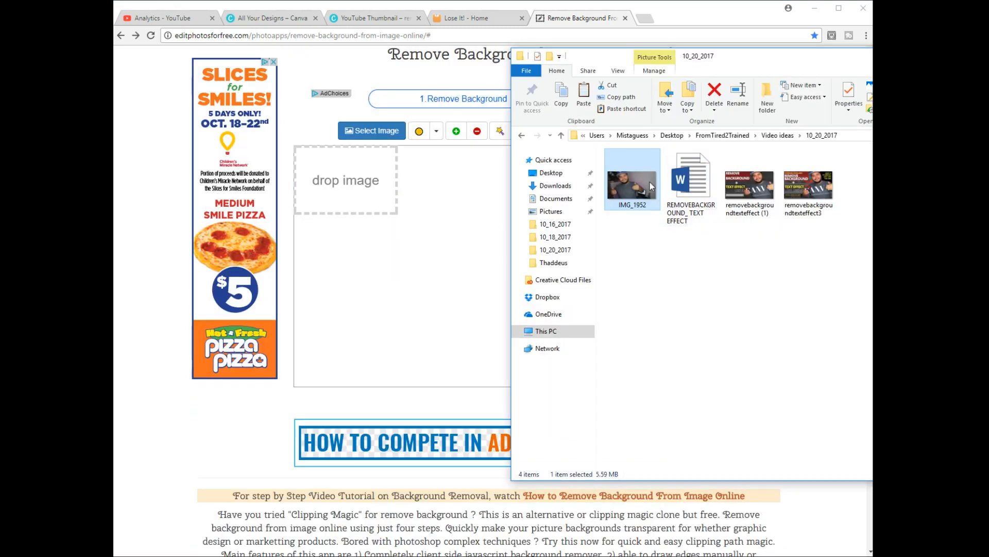
drag(632, 179, 328, 179)
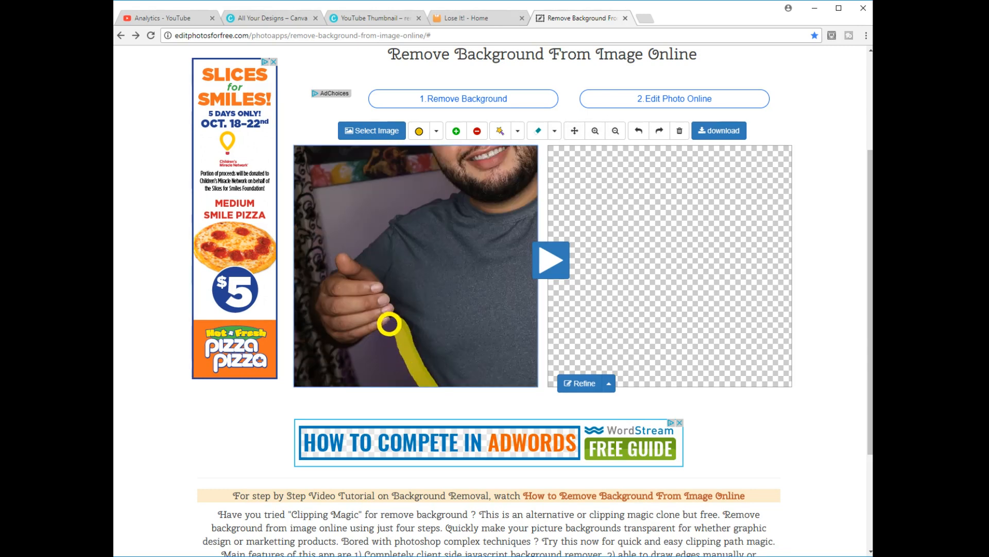
- Trace the yellow edge around the man's hands and head
drag(390, 322, 319, 327)
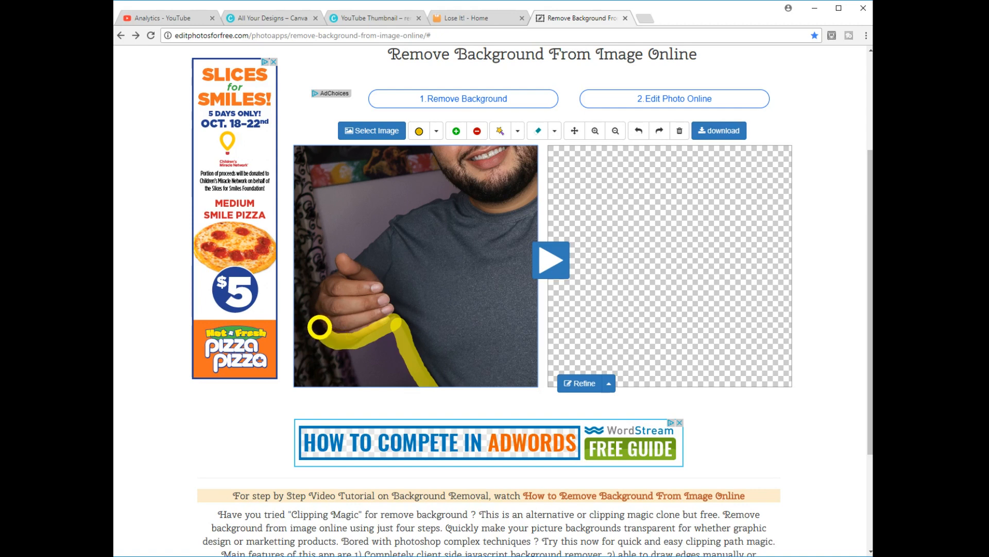
drag(318, 326, 334, 270)
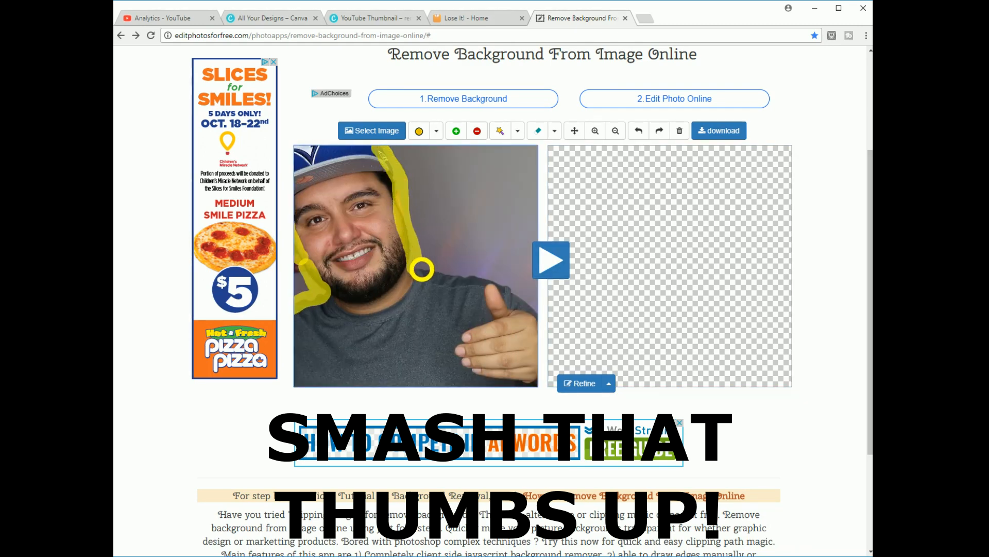
drag(421, 269, 464, 240)
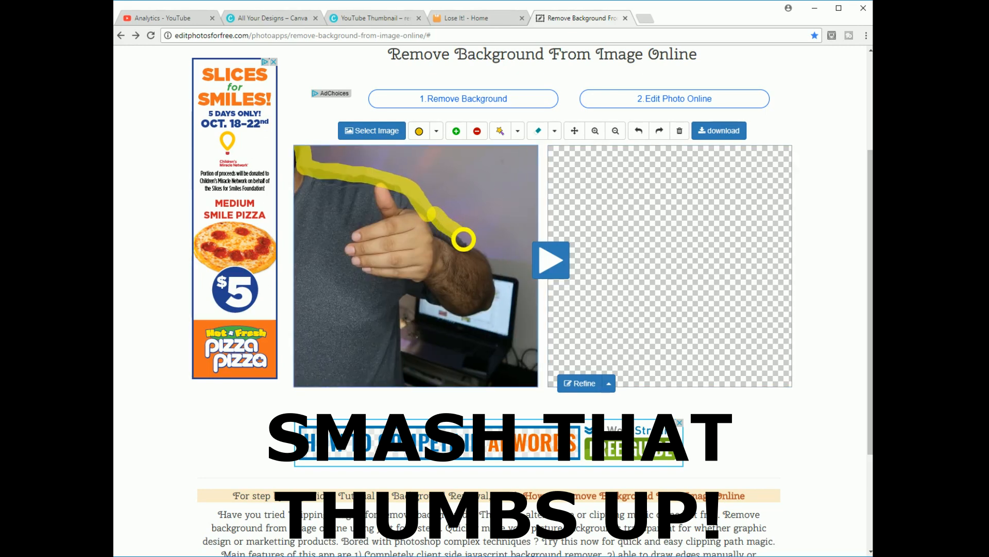
drag(463, 240, 403, 333)
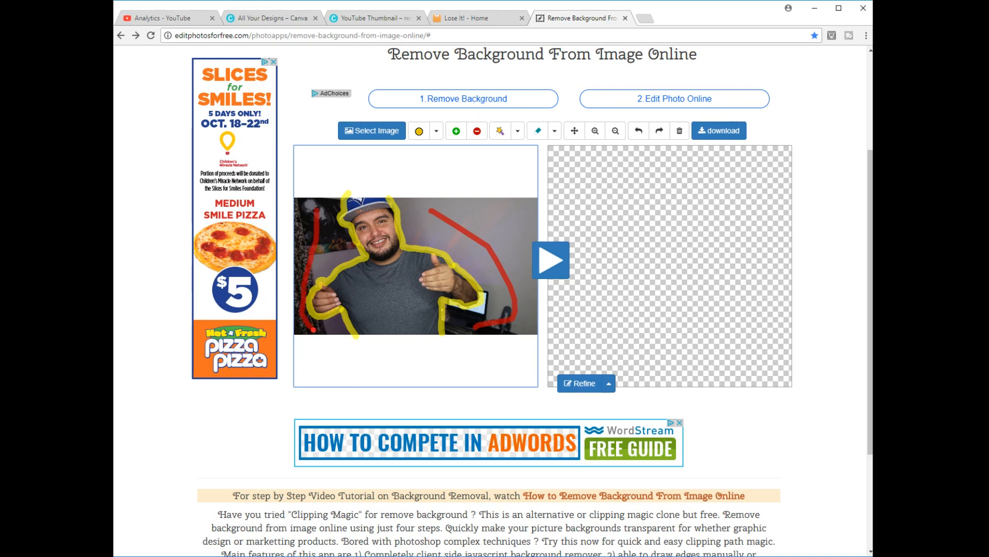
- Mark the man's body green, generate the transparent cutout and download it
drag(378, 208, 331, 300)
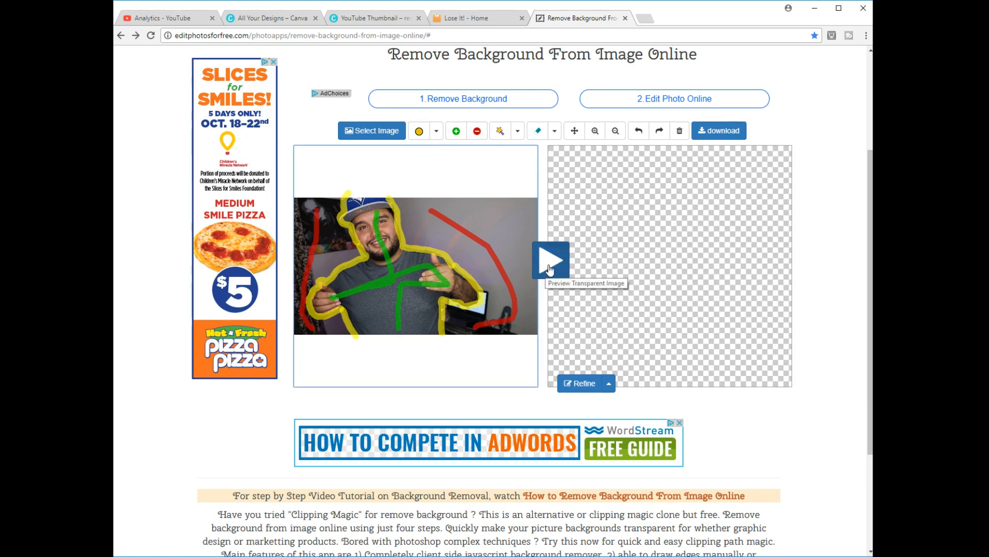
click(550, 259)
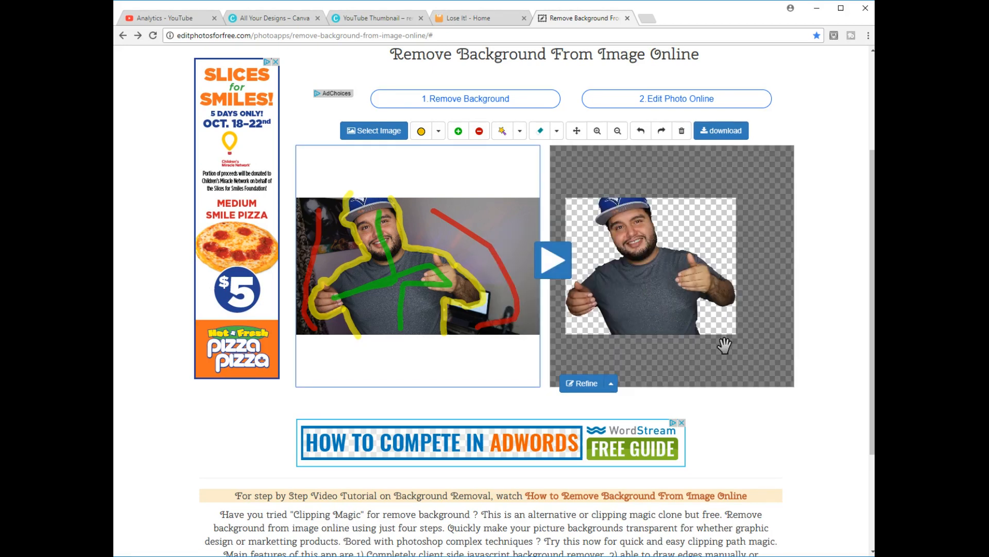
mouse_move(544, 311)
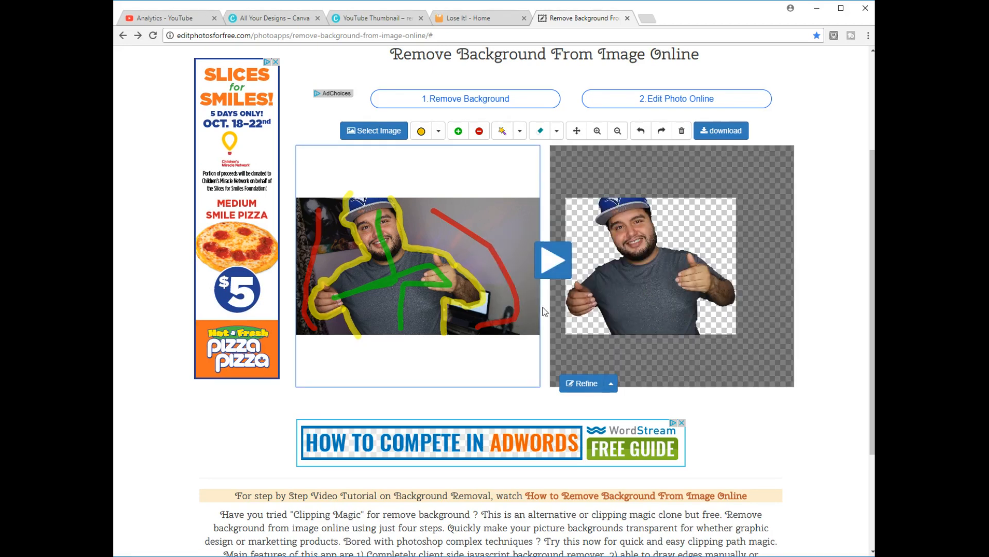
click(583, 383)
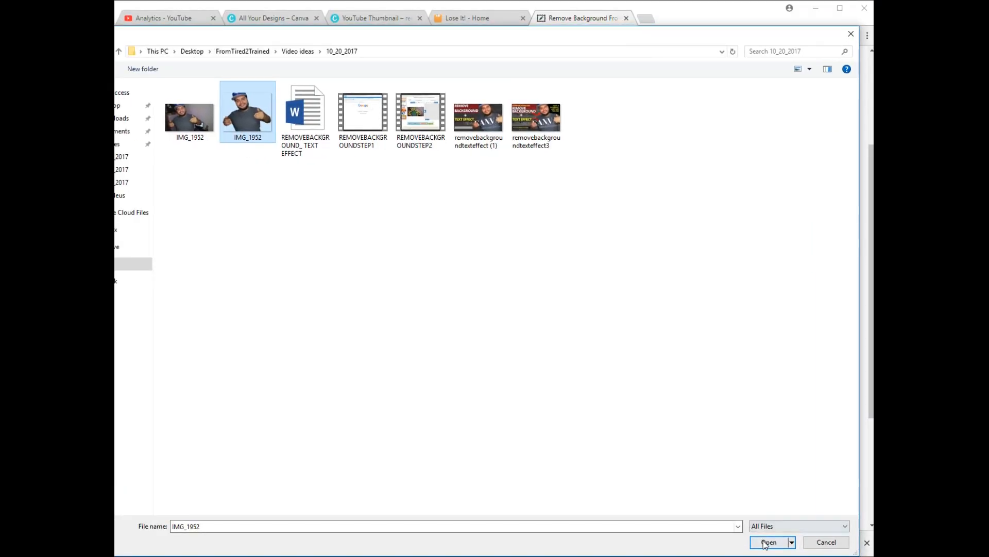
- Reload the saved cutout and retrace the edges around both hands
click(768, 541)
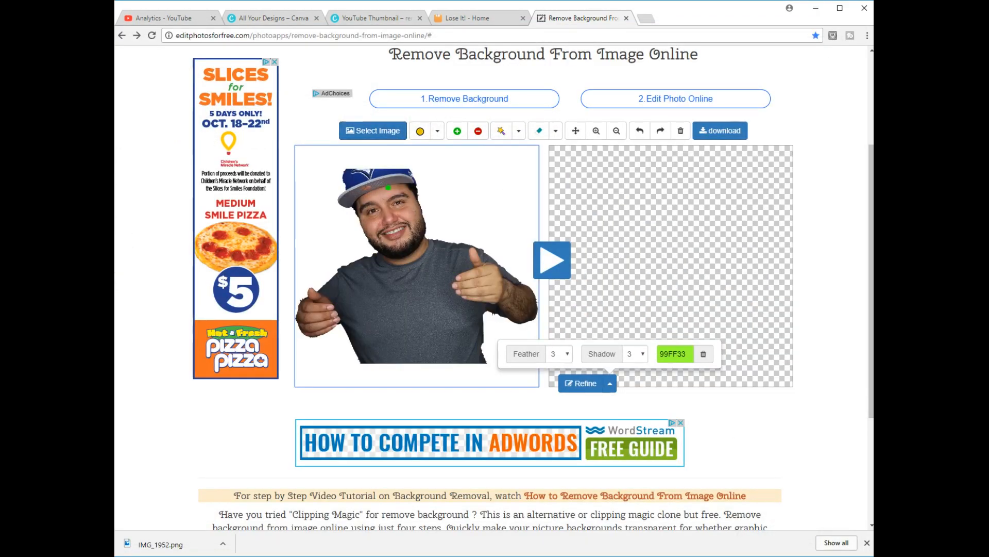
mouse_move(550, 259)
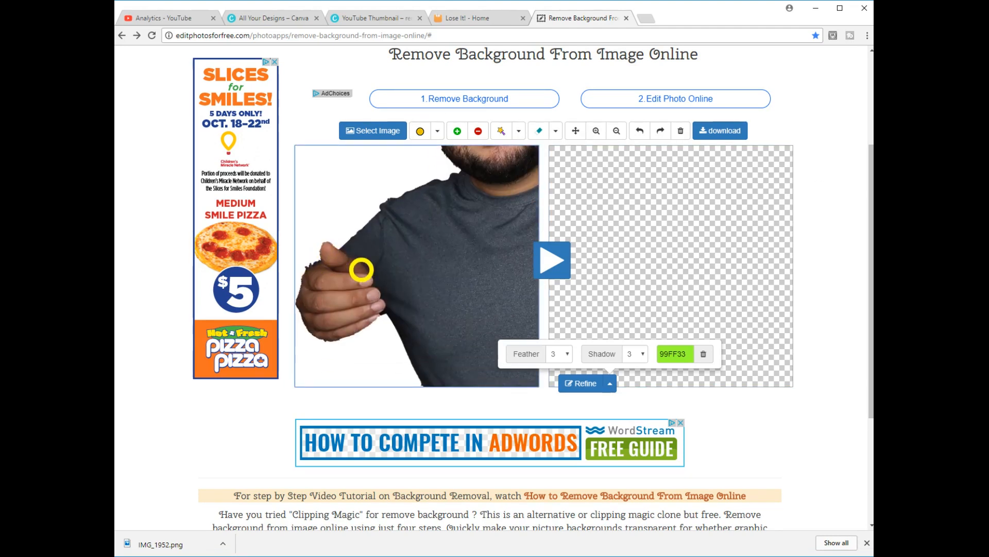
drag(361, 269, 365, 321)
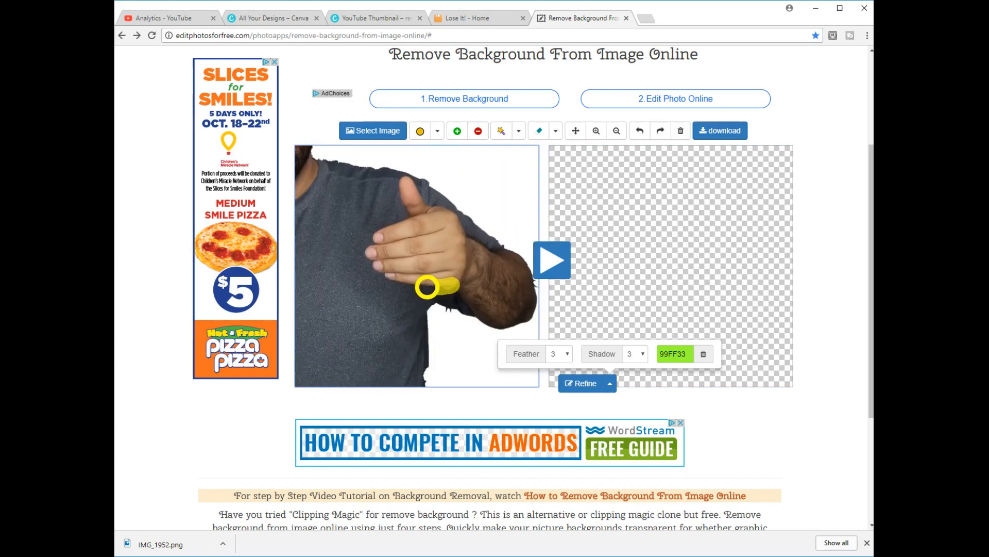
drag(427, 289, 373, 238)
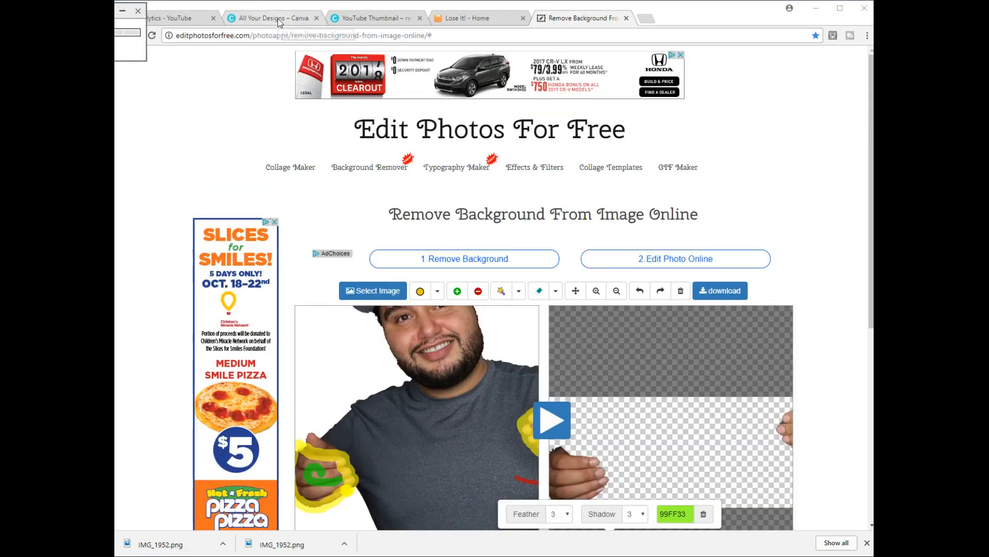
- Return to Canva, start a YouTube Thumbnail and show the uploaded images
click(272, 17)
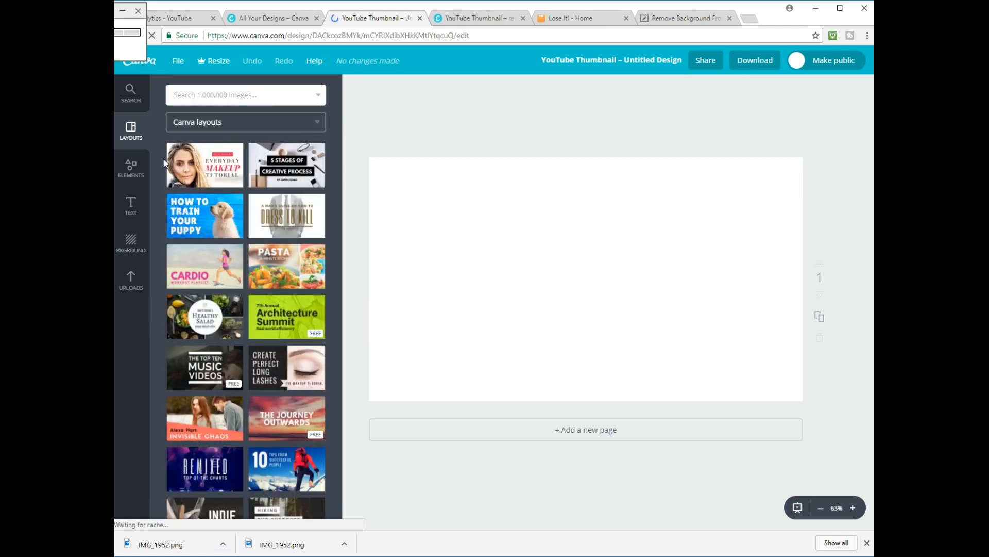
mouse_move(131, 280)
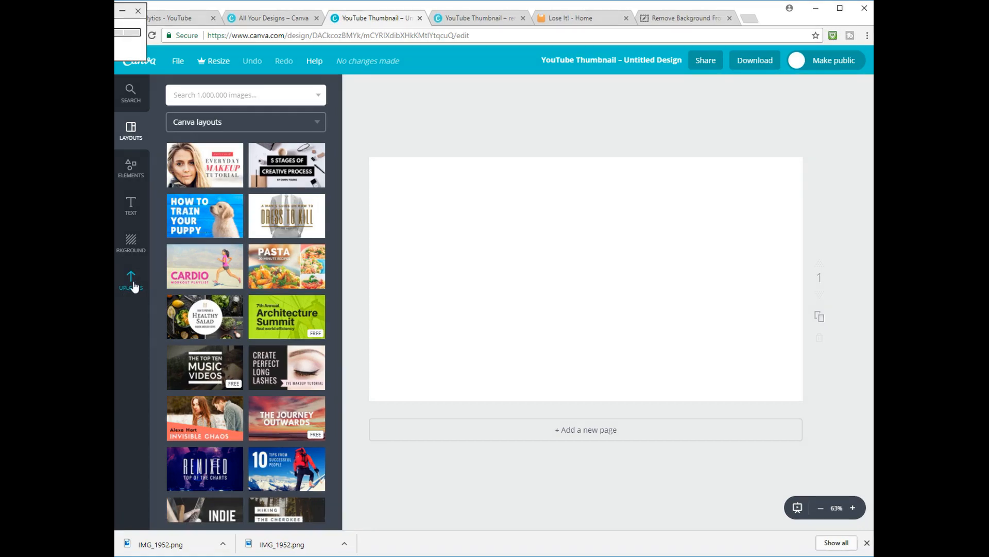
click(131, 280)
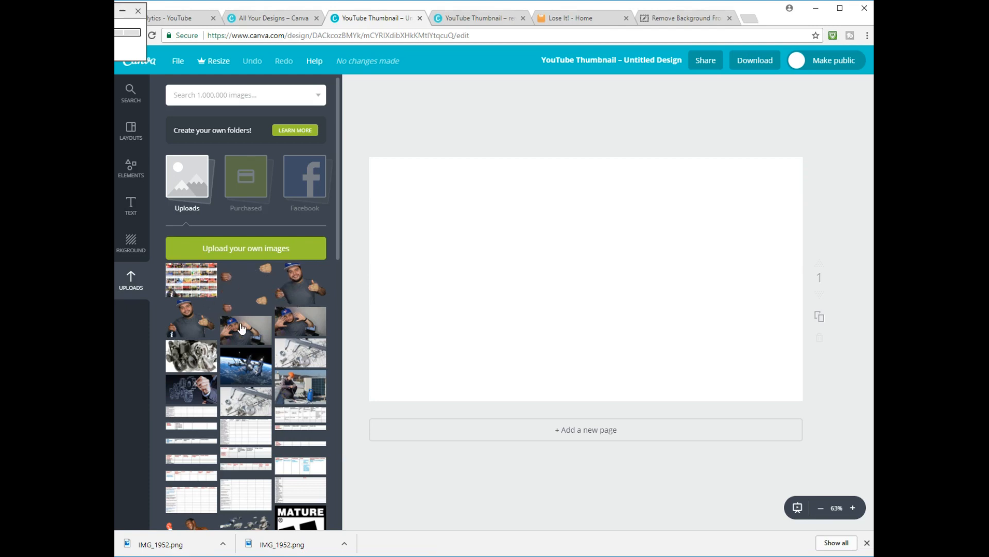
mouse_move(265, 280)
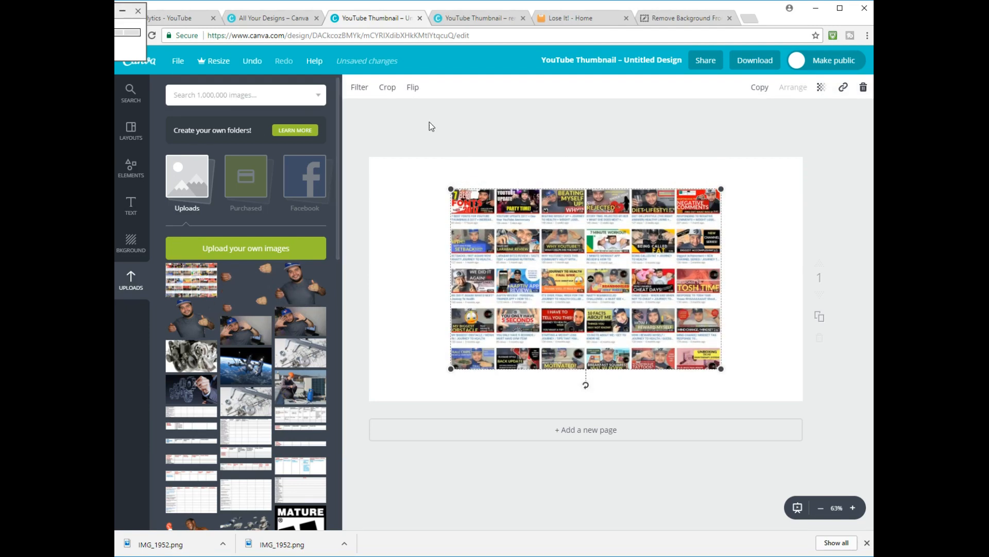
- Stretch the collage of video thumbnails past the canvas edges to fill it
drag(451, 190, 366, 133)
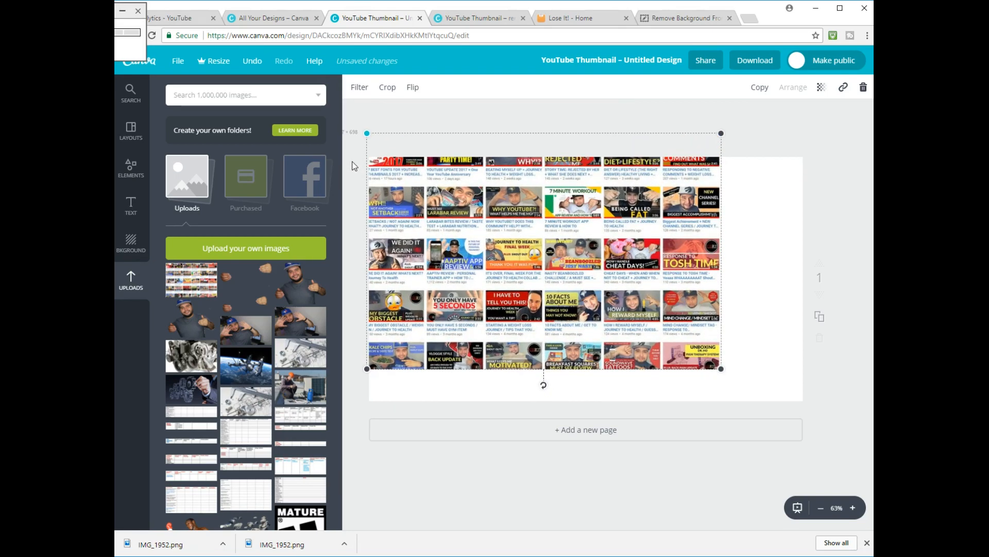
drag(721, 368, 797, 420)
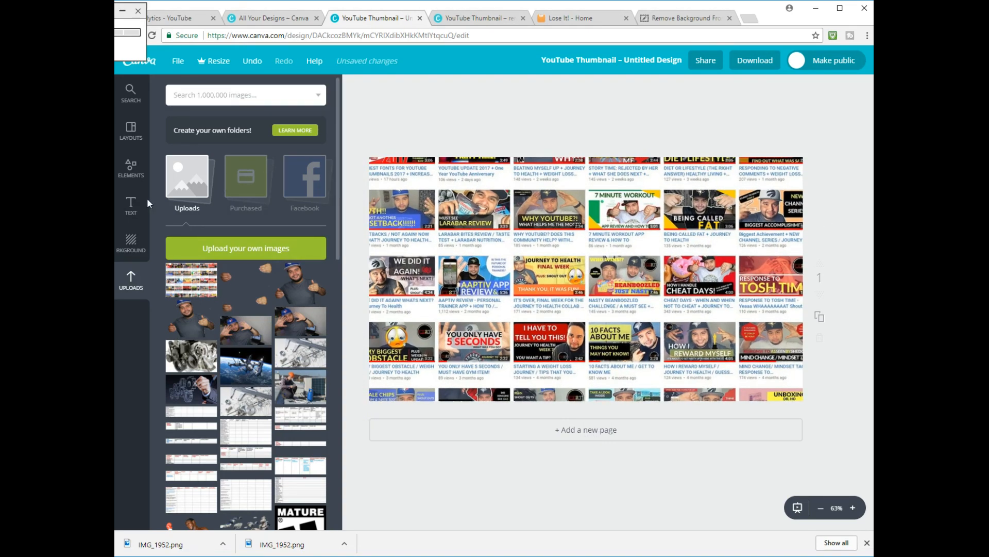
- Add a basic square shape over the canvas and set its colour as a dark overlay
click(131, 167)
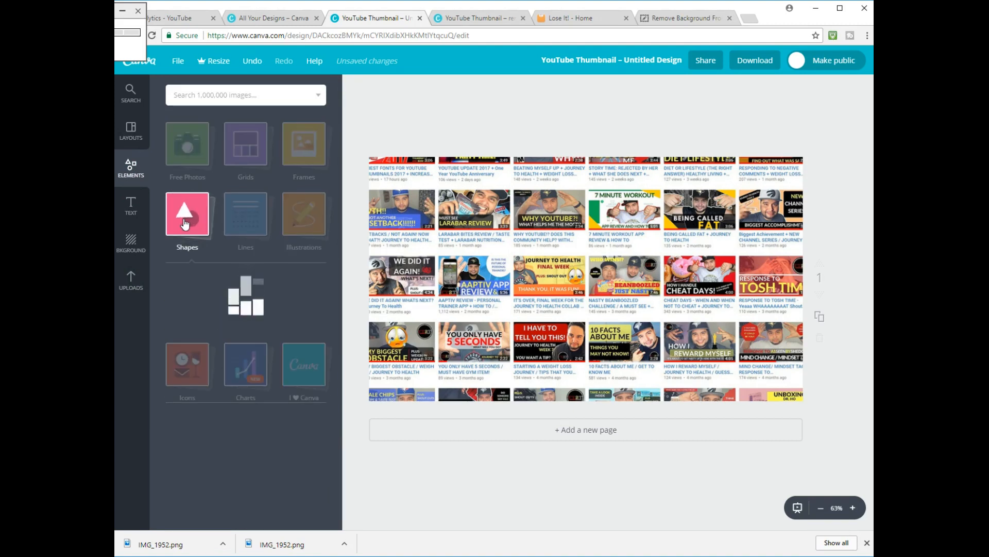
click(187, 213)
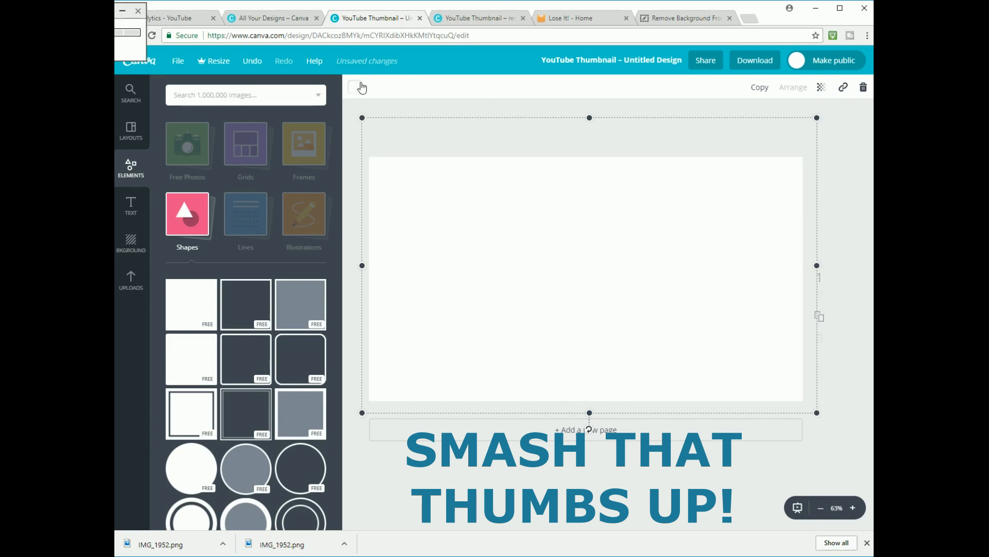
click(354, 87)
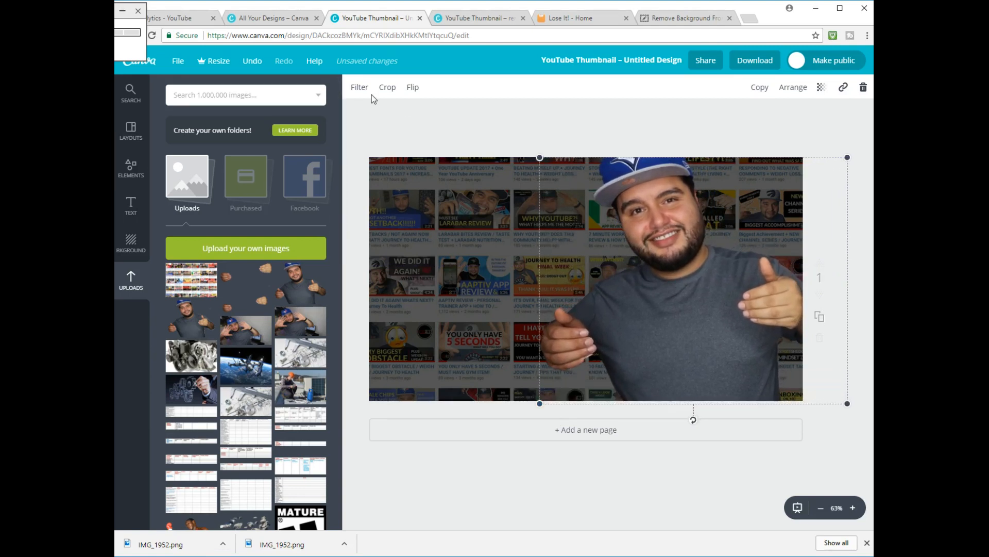
- Set the cut-out man's filter to brightness +11, contrast +16 and saturation +10
click(358, 86)
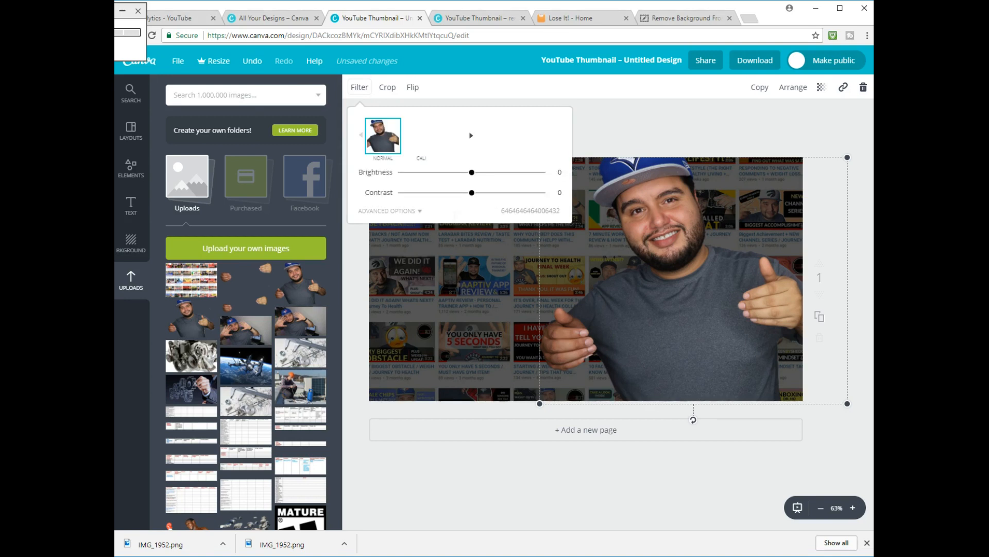
click(387, 210)
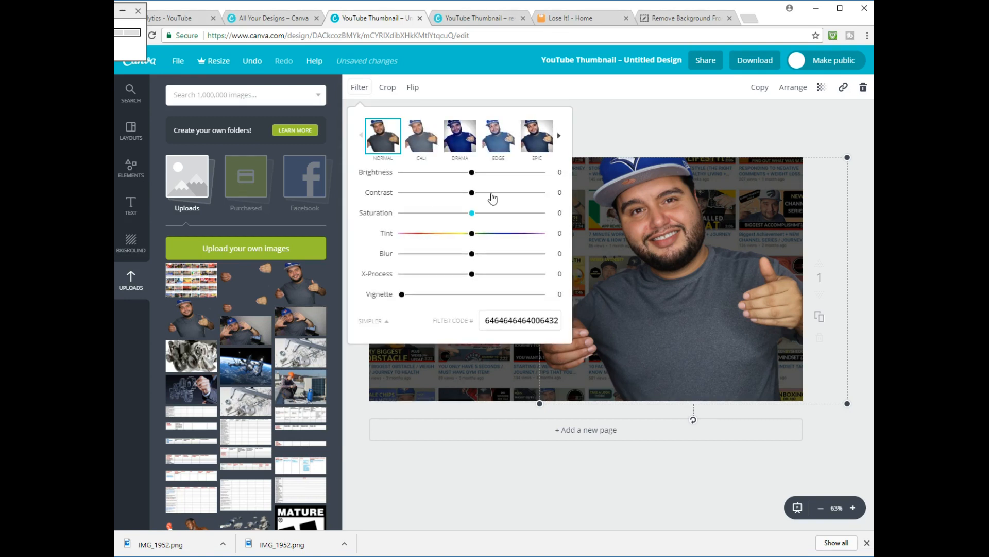
drag(471, 193, 476, 193)
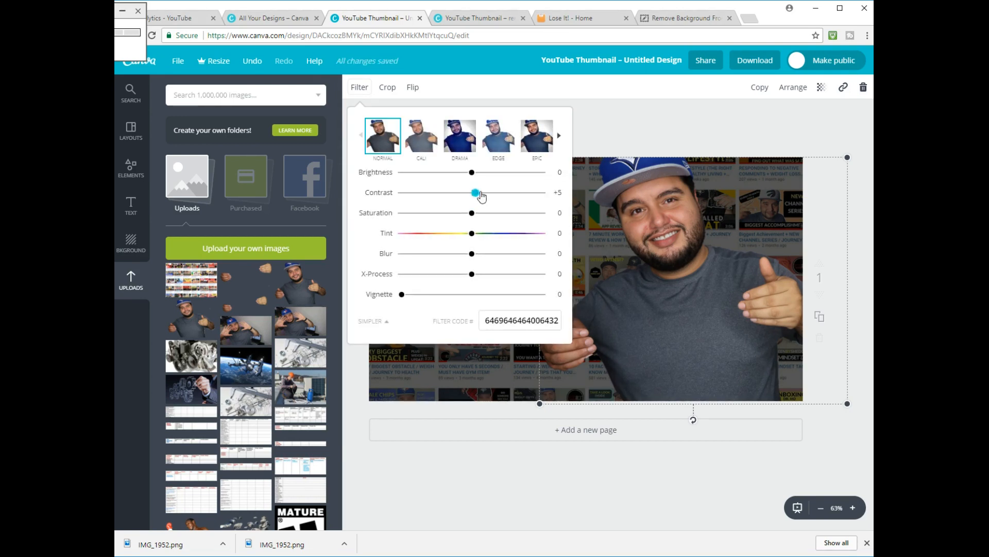
drag(475, 192, 483, 192)
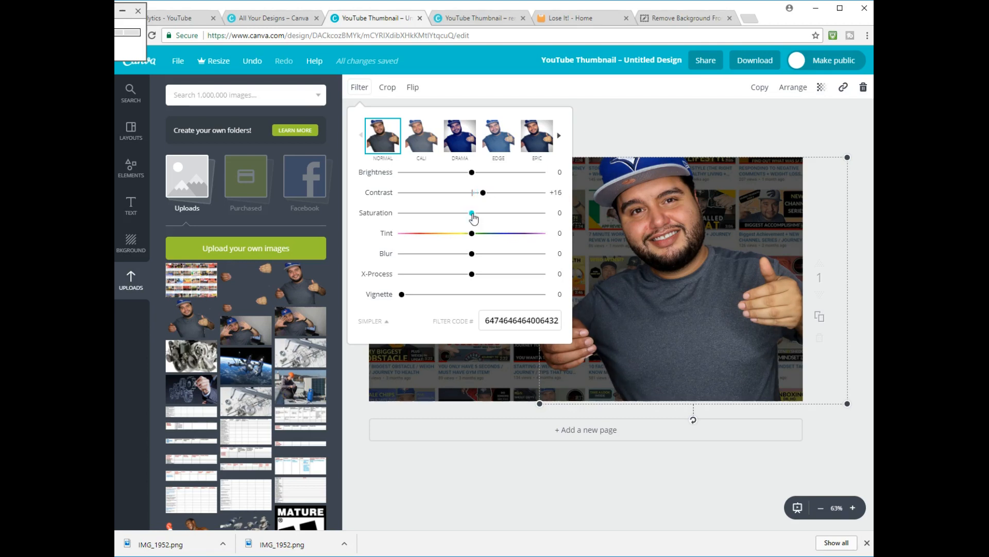
drag(471, 212, 481, 213)
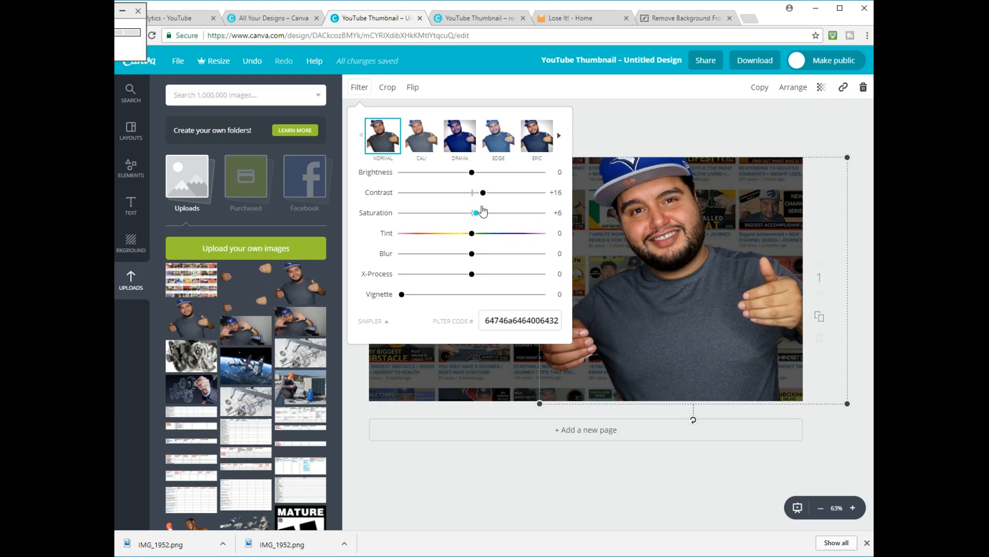
drag(471, 172, 478, 172)
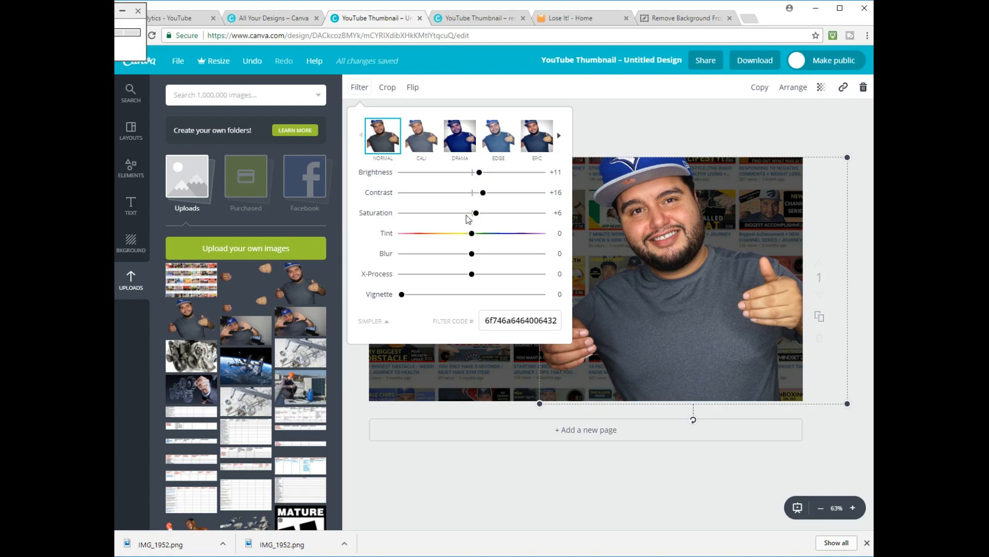
drag(477, 213, 479, 212)
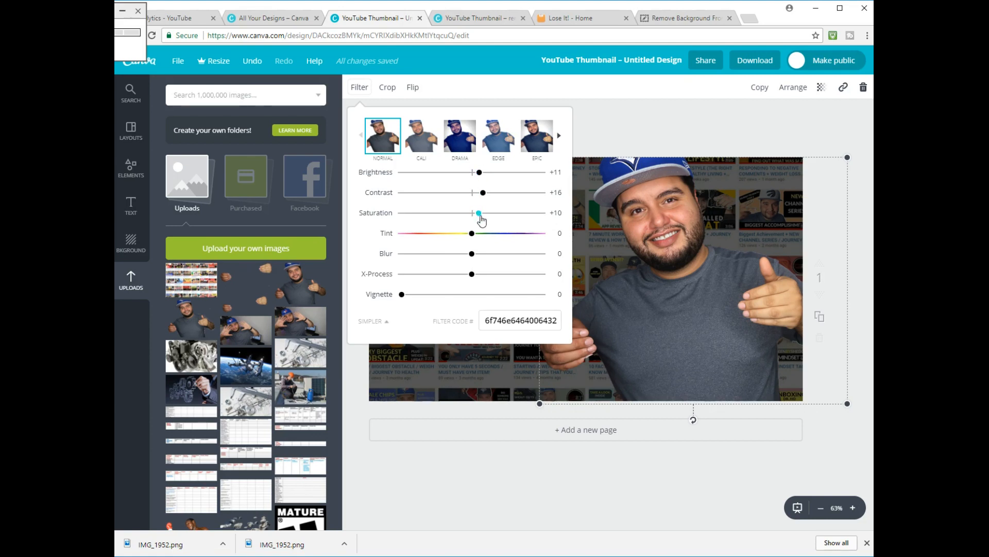
drag(479, 212, 477, 212)
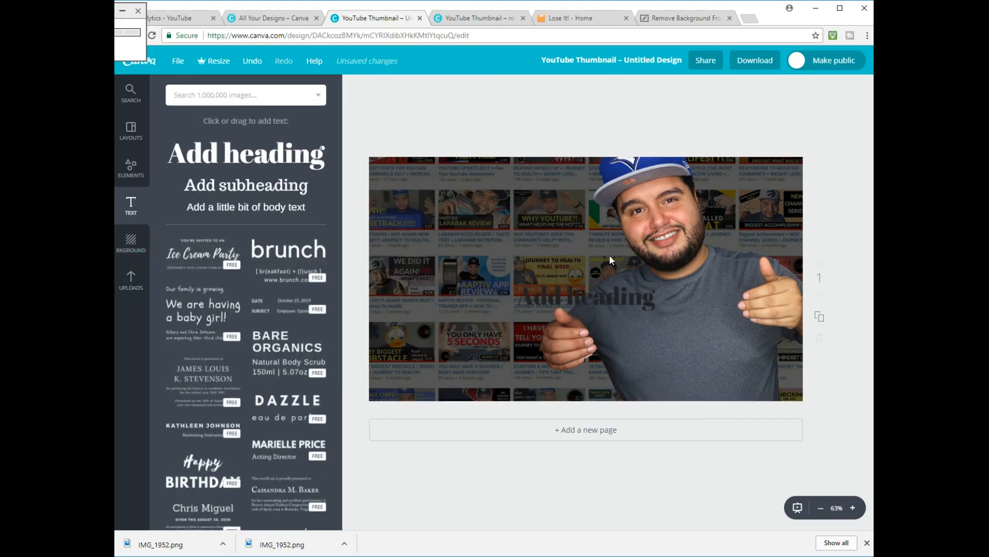
- Make the heading white CANVA text in Aileron Regular at size 64
click(584, 295)
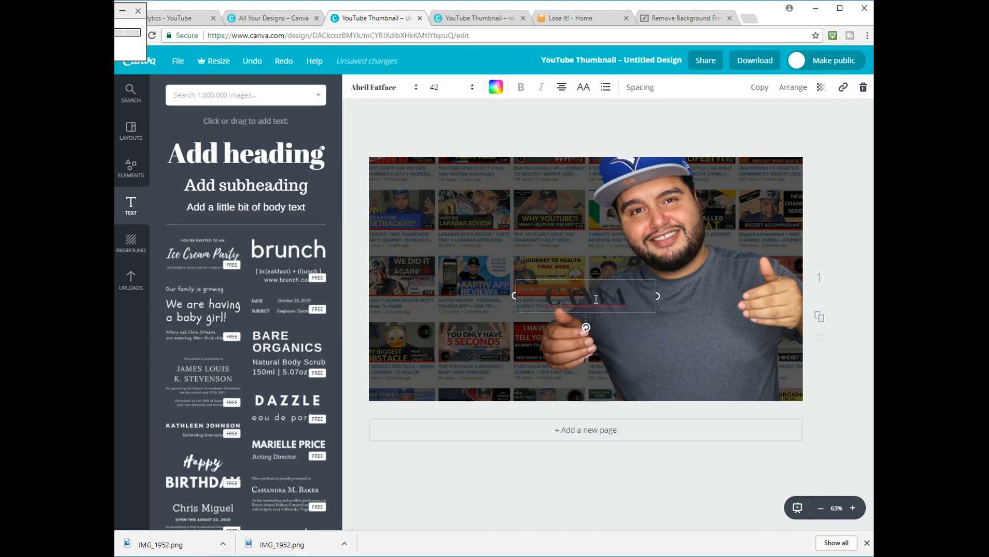
click(496, 86)
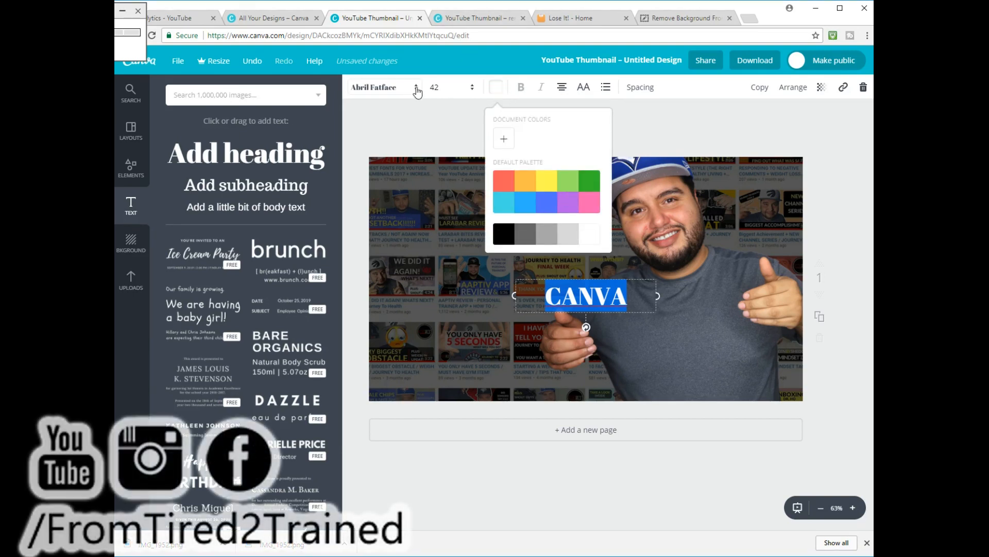
click(378, 87)
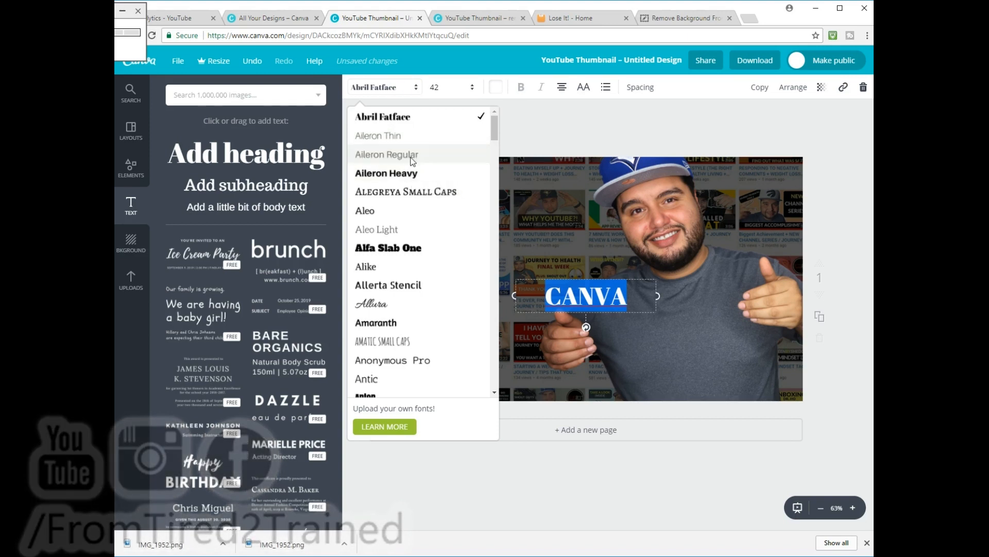
click(386, 154)
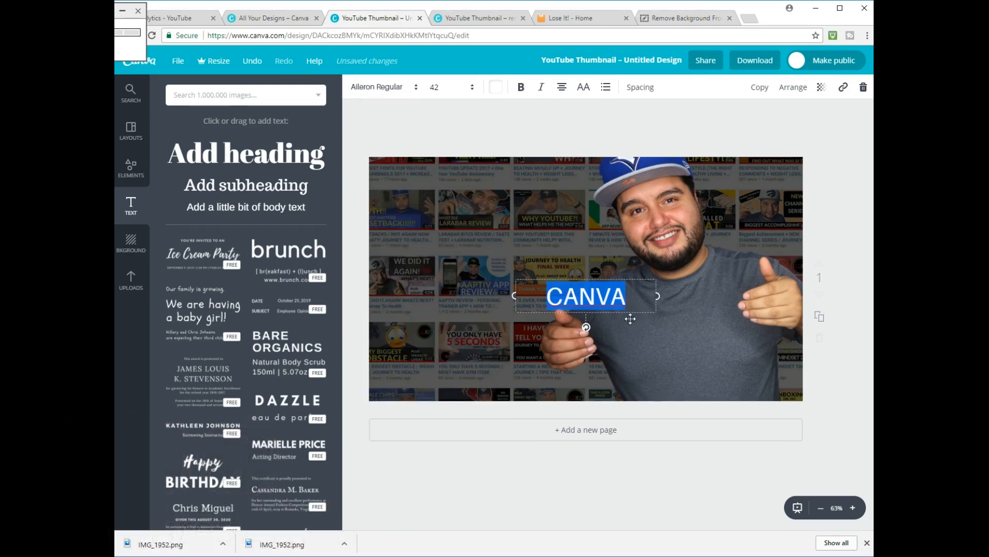
click(473, 87)
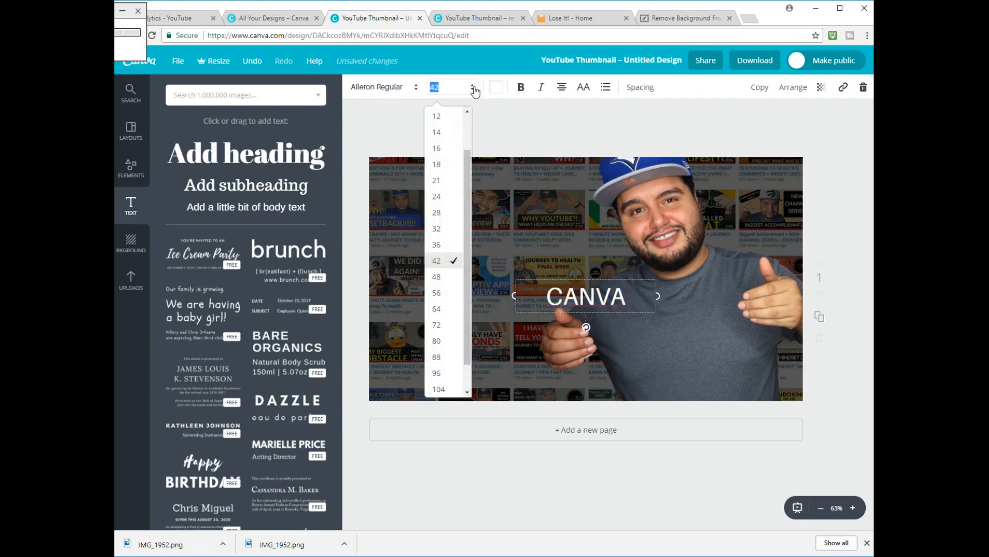
click(436, 309)
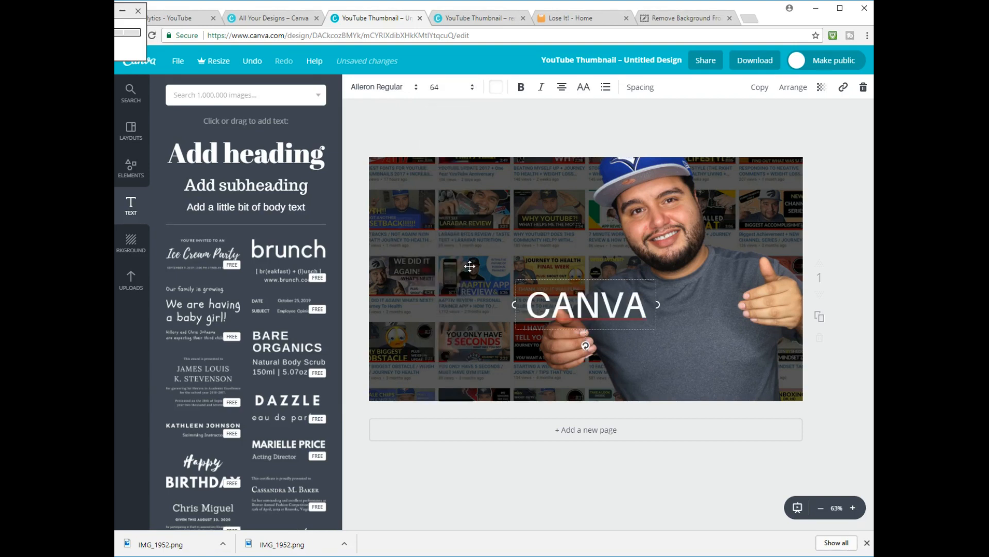
- Enlarge the CANVA text and tilt it across the man's chest
drag(656, 328, 685, 360)
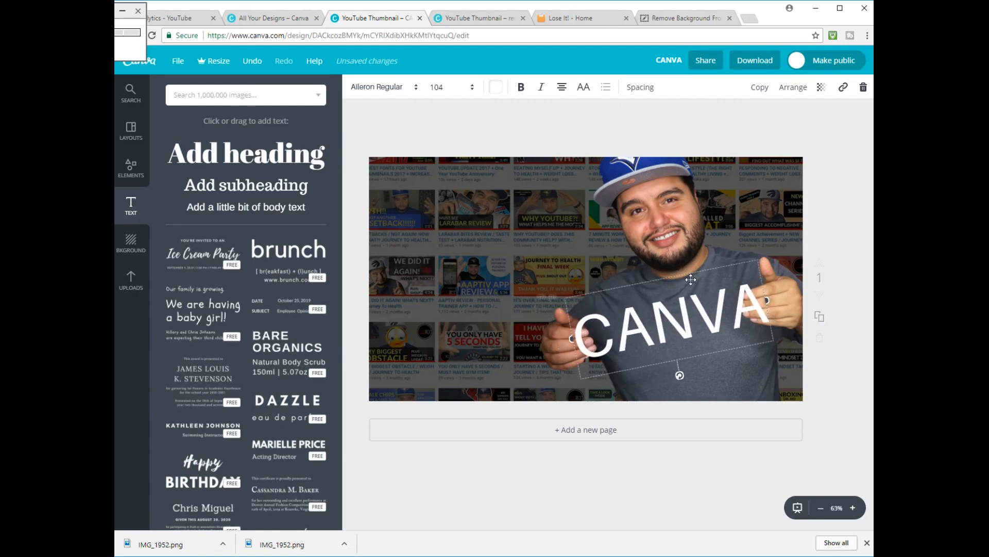
drag(690, 279, 693, 273)
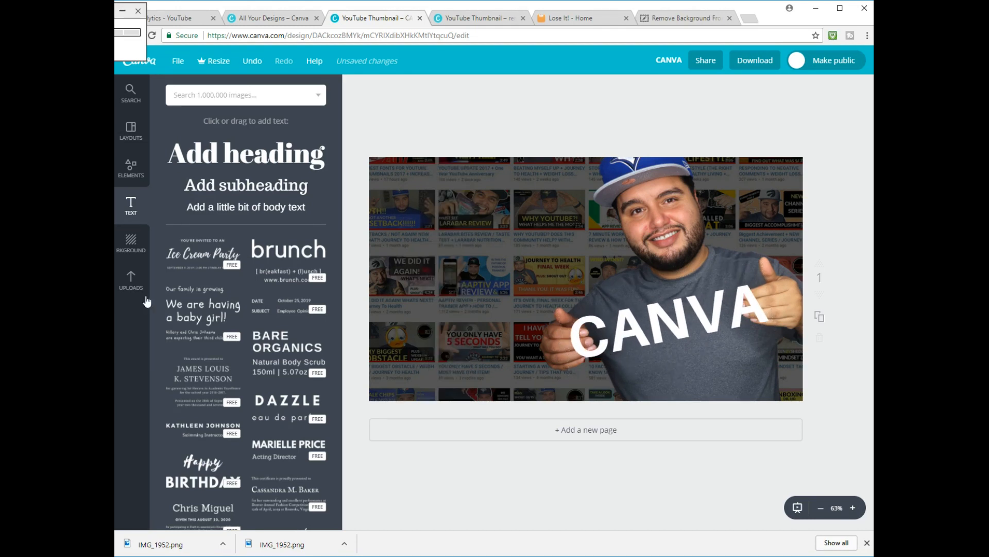
- Layer the hand cut-out over the CANVA text and match its saturation to the photo
click(131, 280)
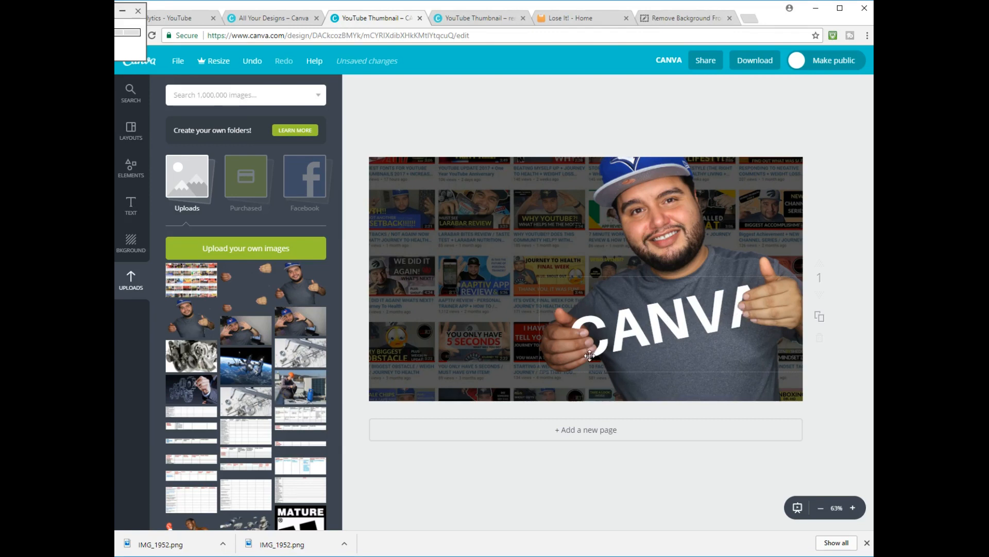
click(589, 355)
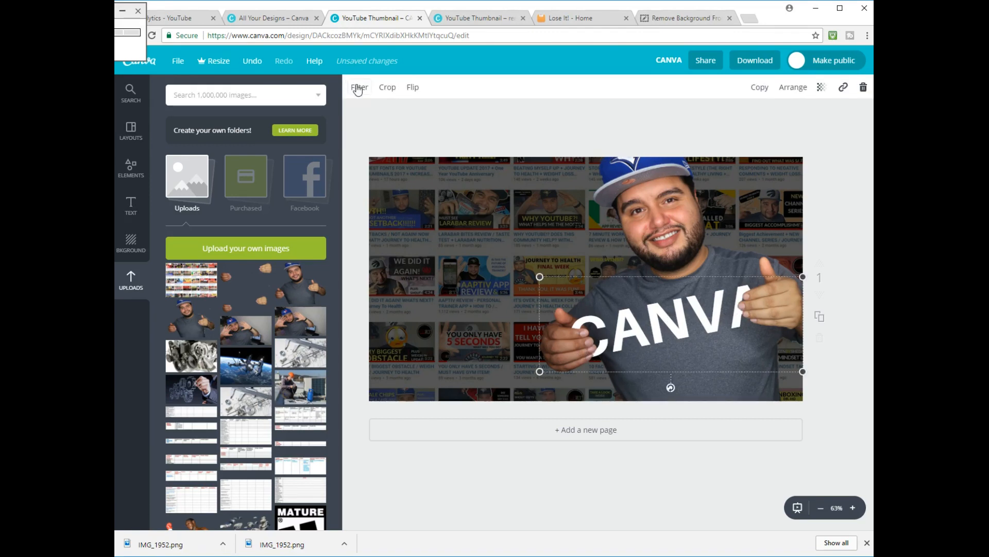
click(359, 87)
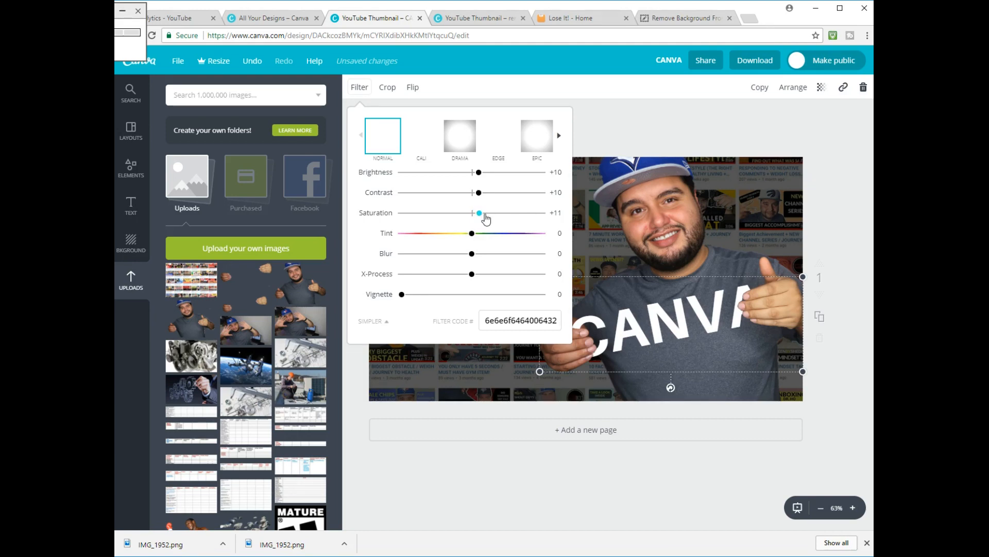
drag(480, 213, 477, 212)
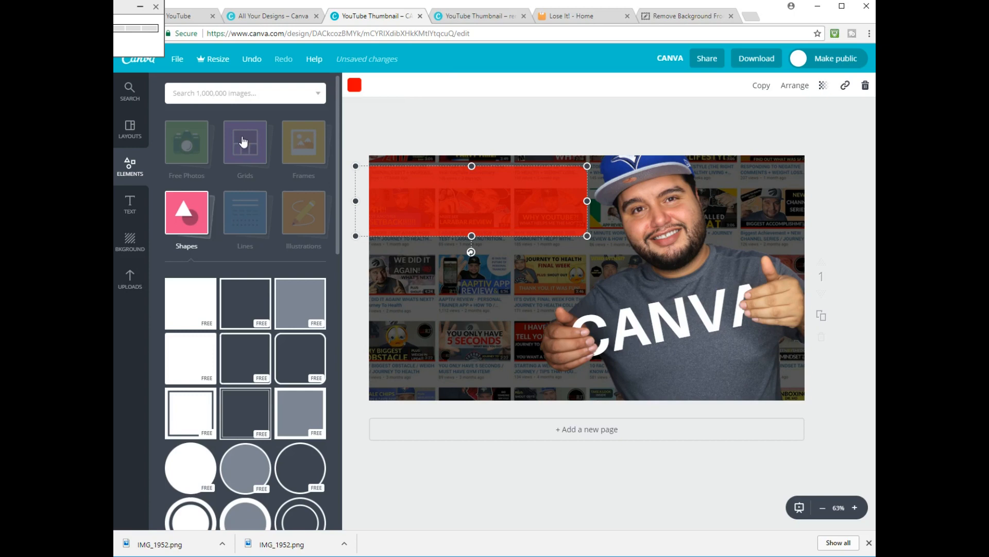
- Add a REMOVE BACKGROUND heading and move it to the top-left corner
click(130, 205)
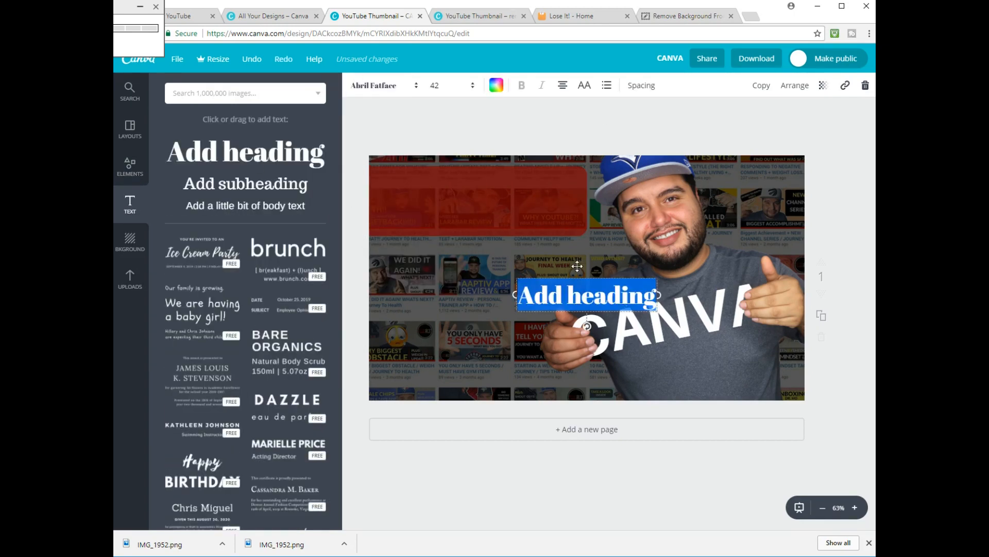
text(REMOVE BACKGROUND)
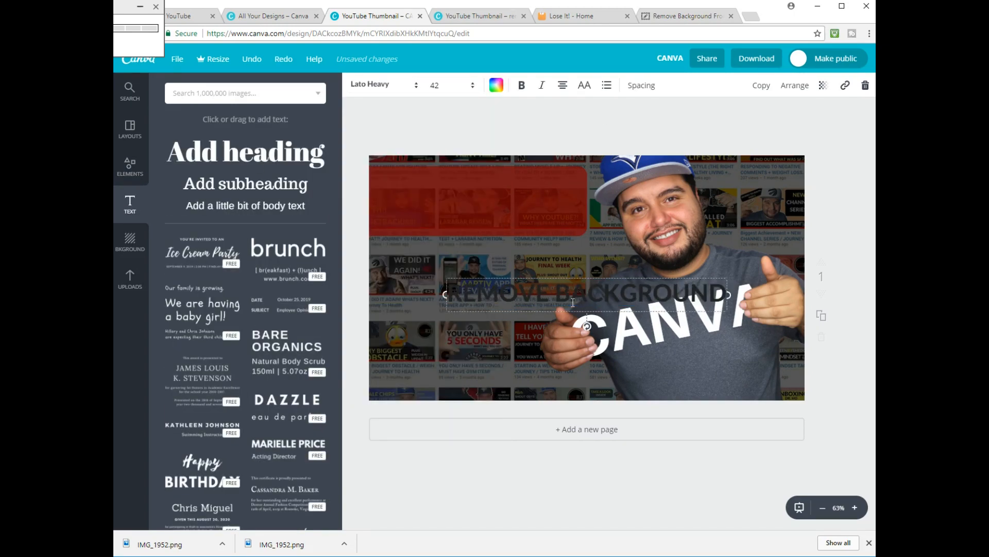
drag(587, 295, 457, 202)
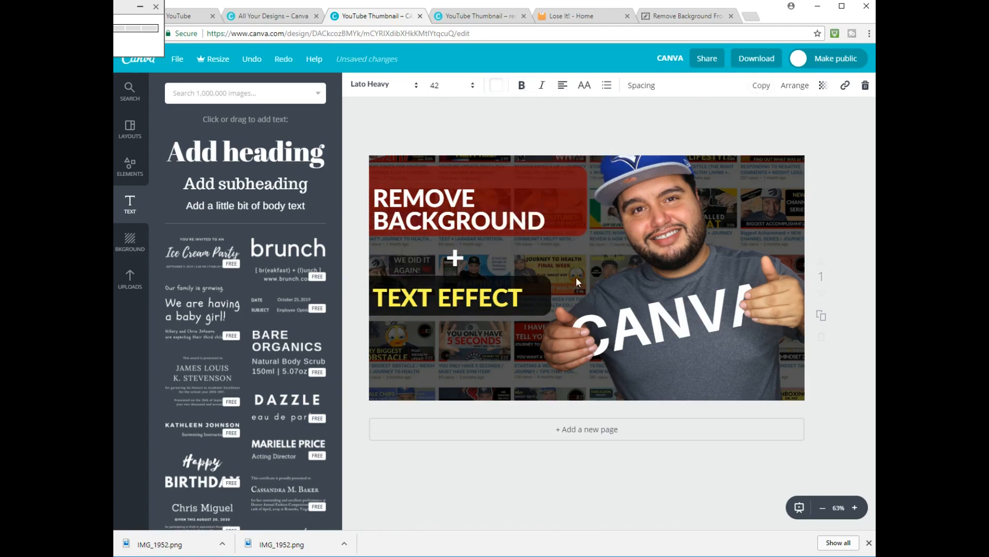
- Give the REMOVE BACKGROUND and TEXT EFFECT headings offset black copies as drop shadows
click(497, 85)
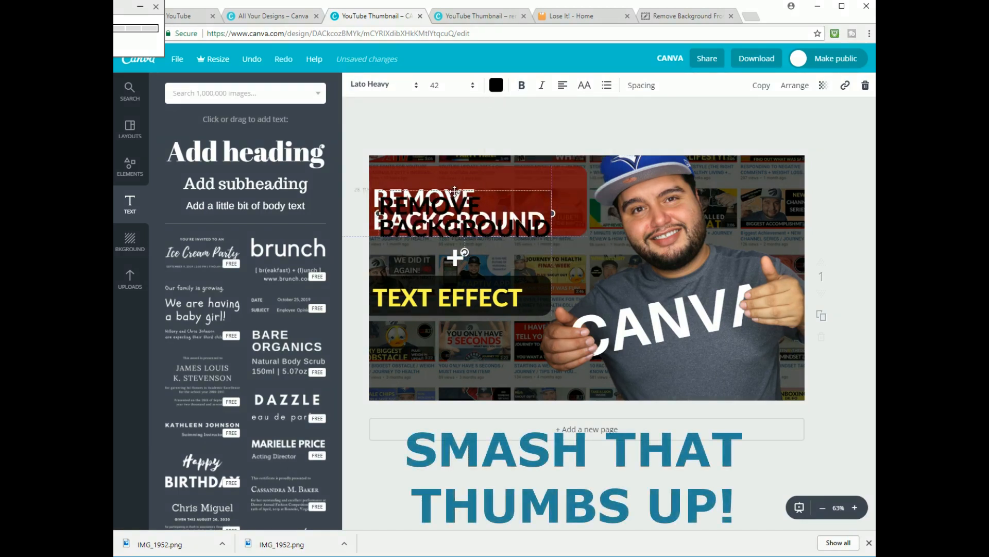
drag(455, 217, 455, 206)
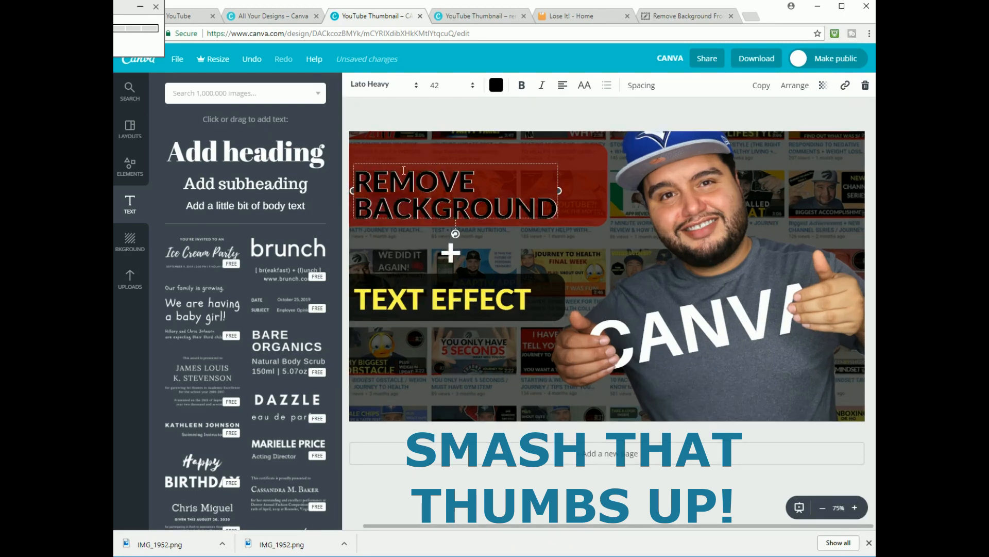
click(794, 85)
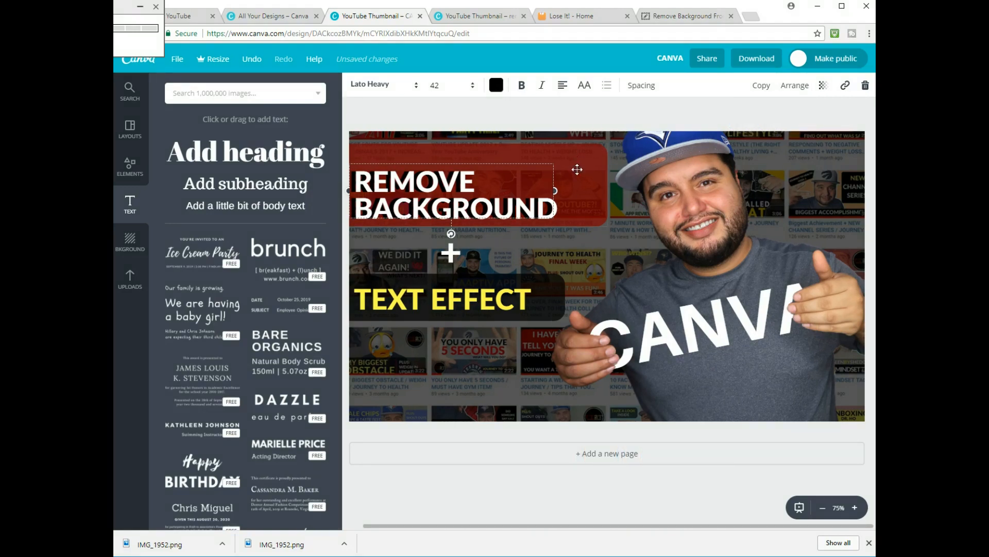
click(504, 496)
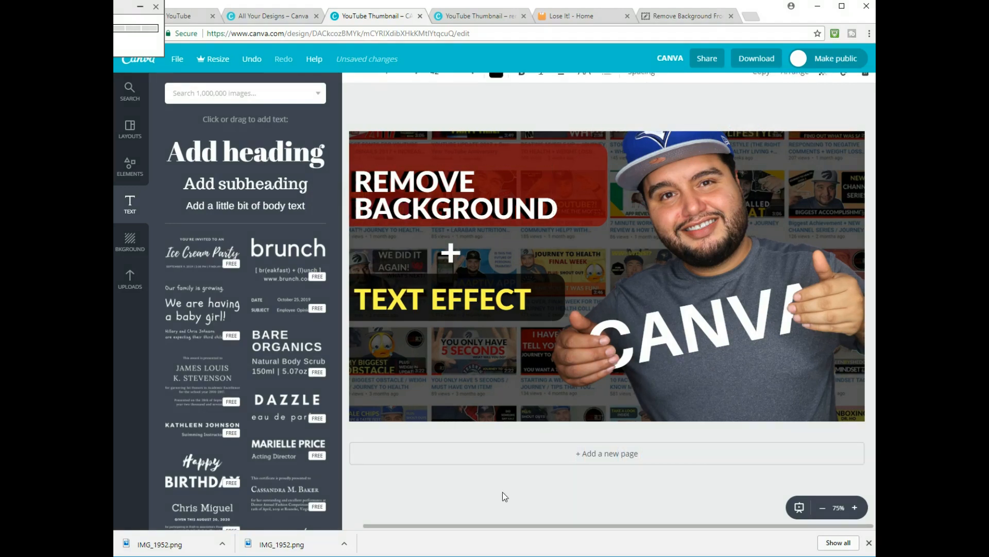
click(442, 300)
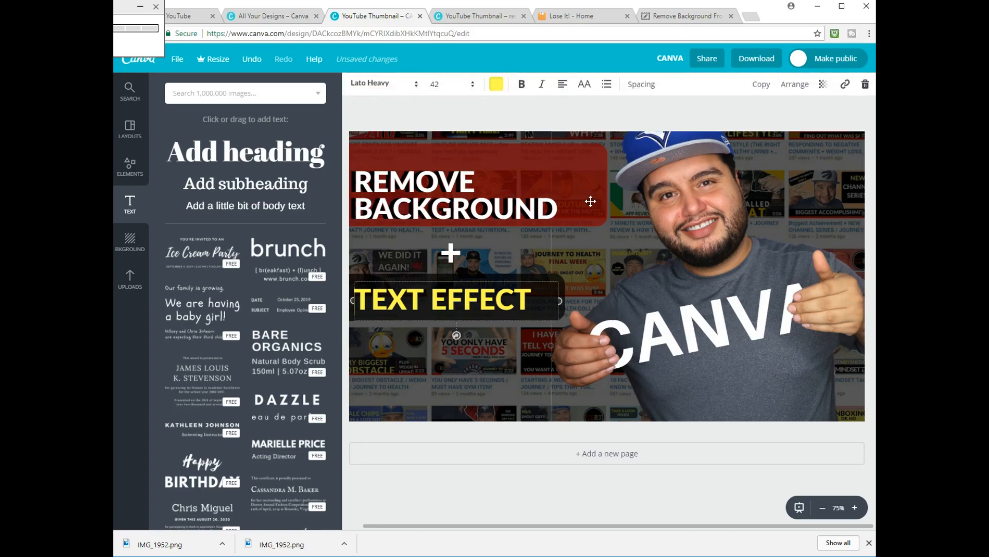
click(496, 85)
text(ARROWS)
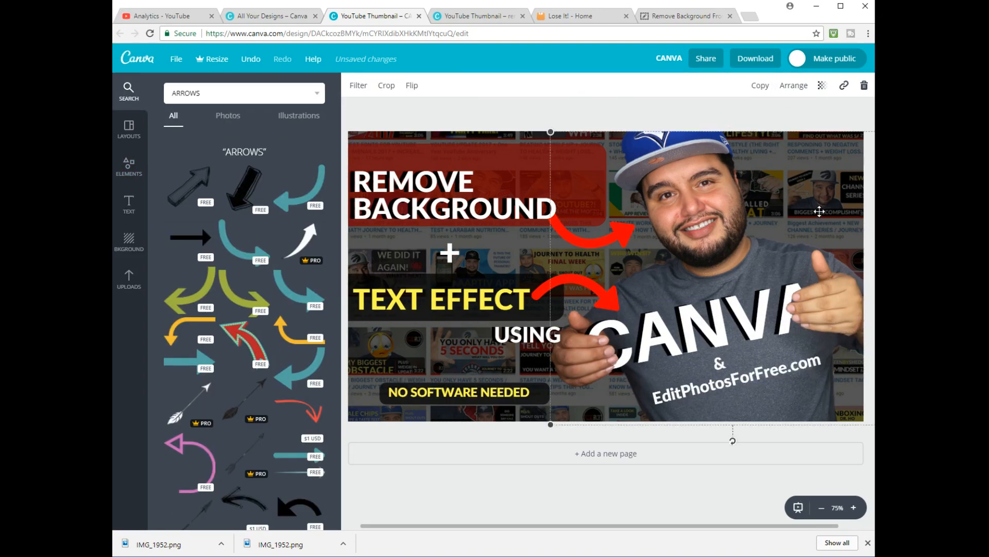
- Title the design THUMBNAIL1, download it as PNG and view THUMBNAIL1.png
text(Thu)
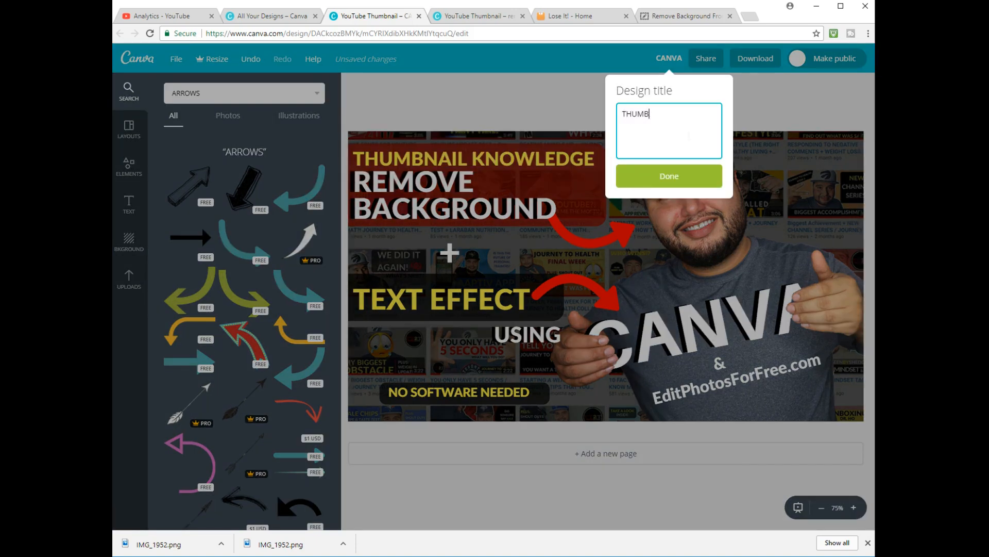
click(668, 176)
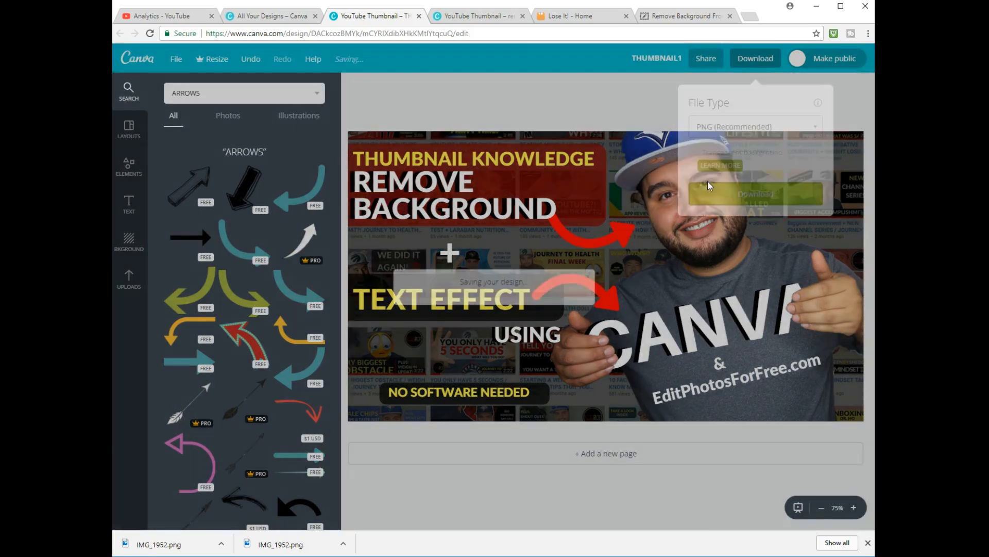
click(755, 193)
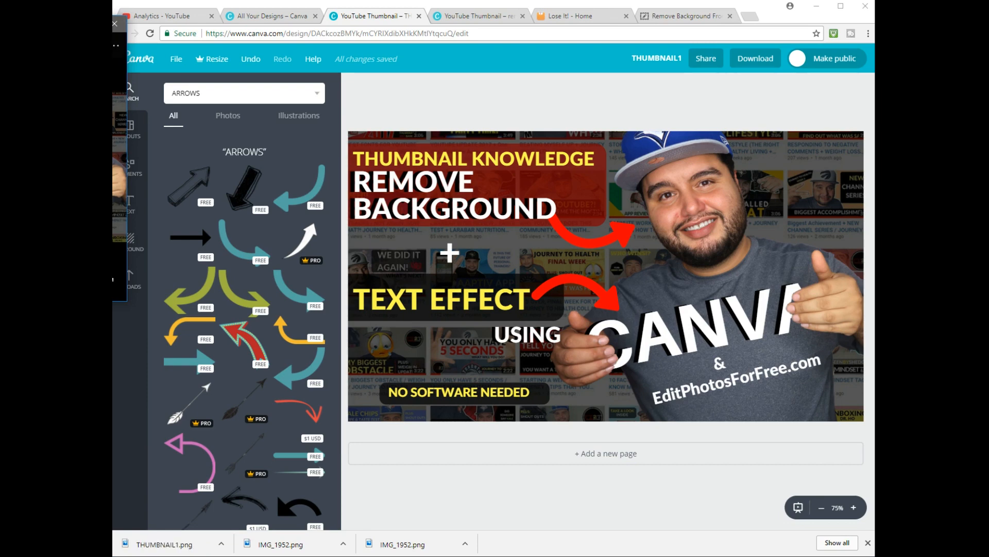
click(162, 544)
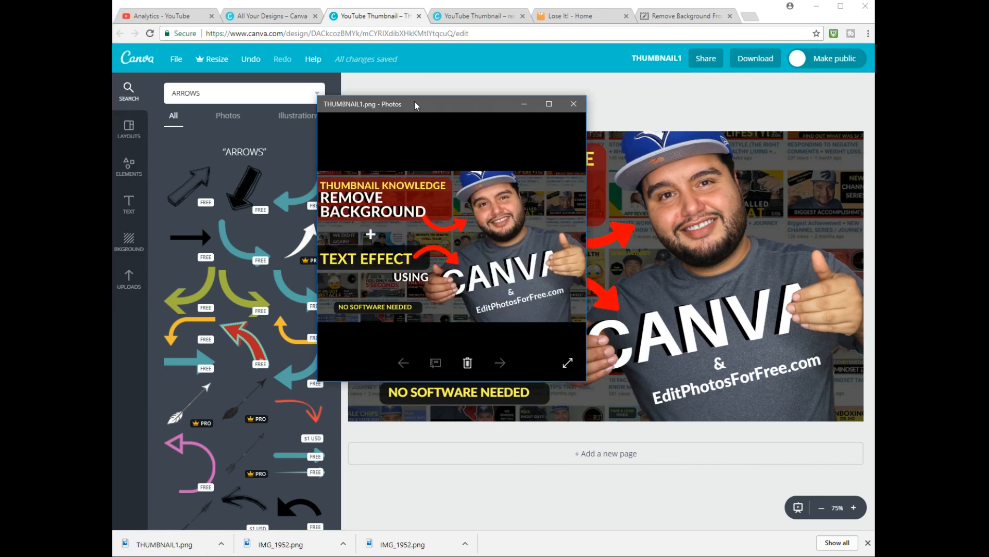